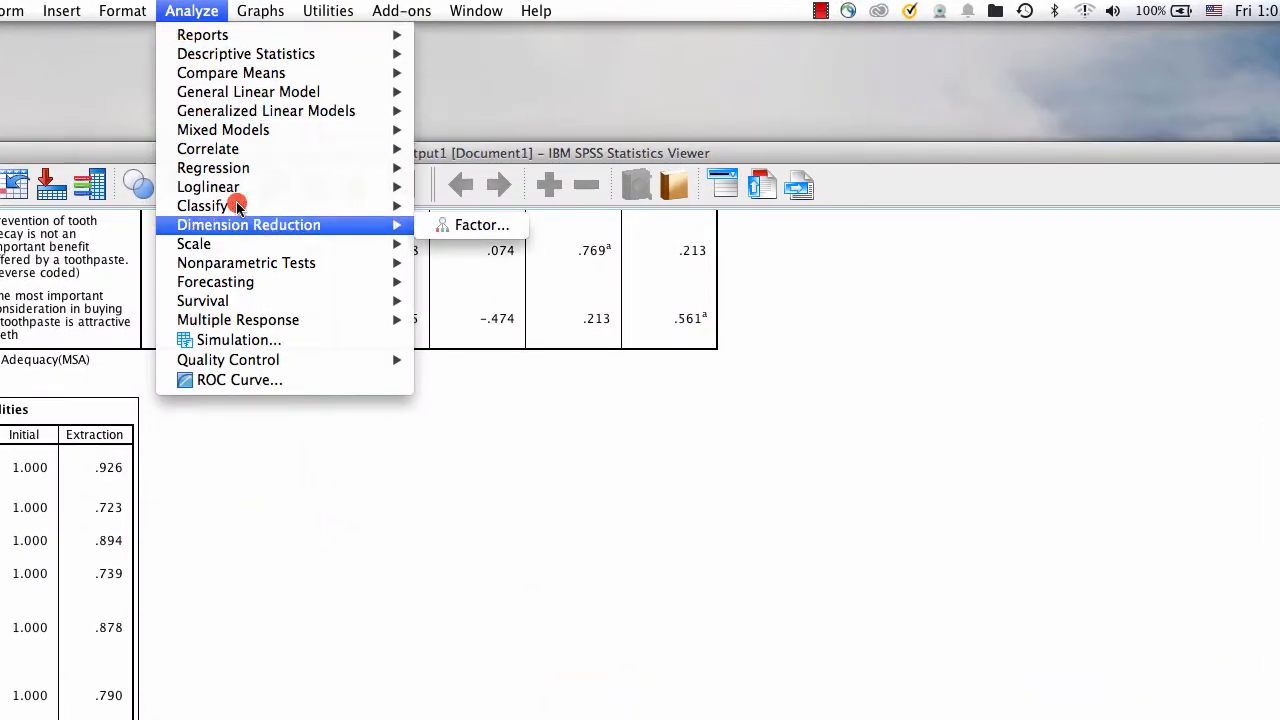
- Open the Factor Analysis dialog with variables v1 through v6 listed for analysis
click(481, 224)
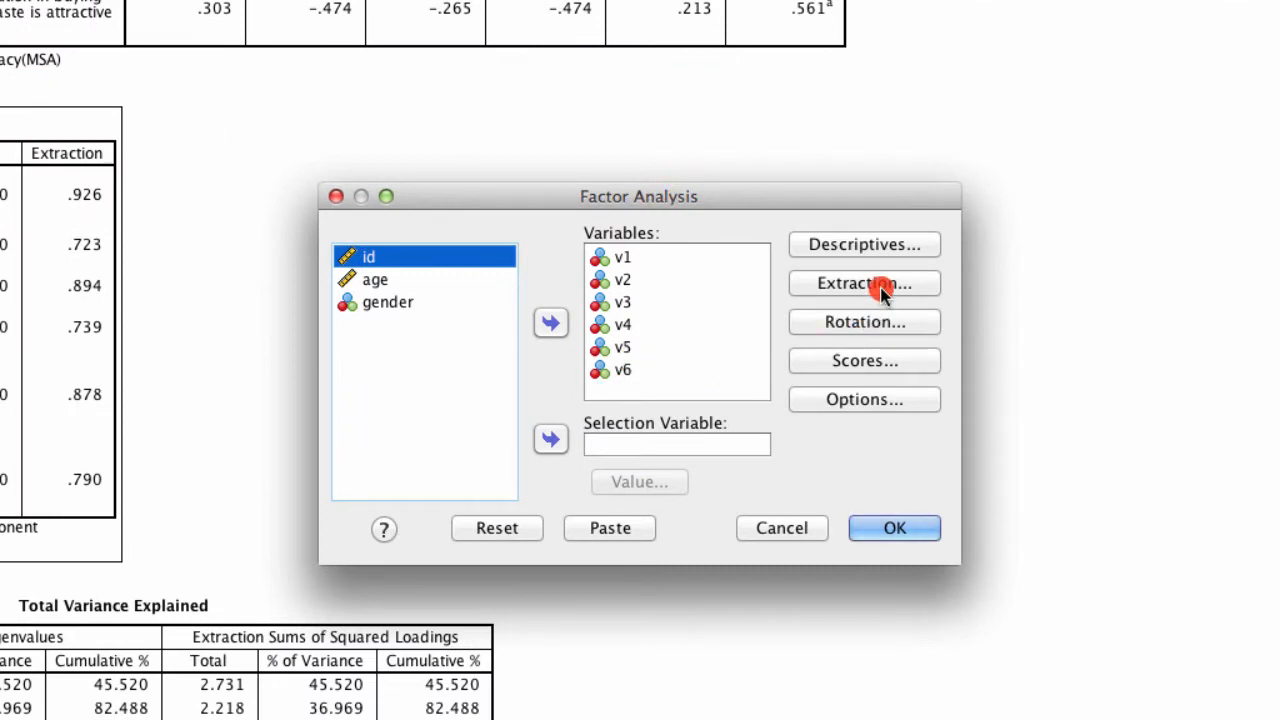
- Add a scree plot and fix extraction at 2 factors
click(864, 283)
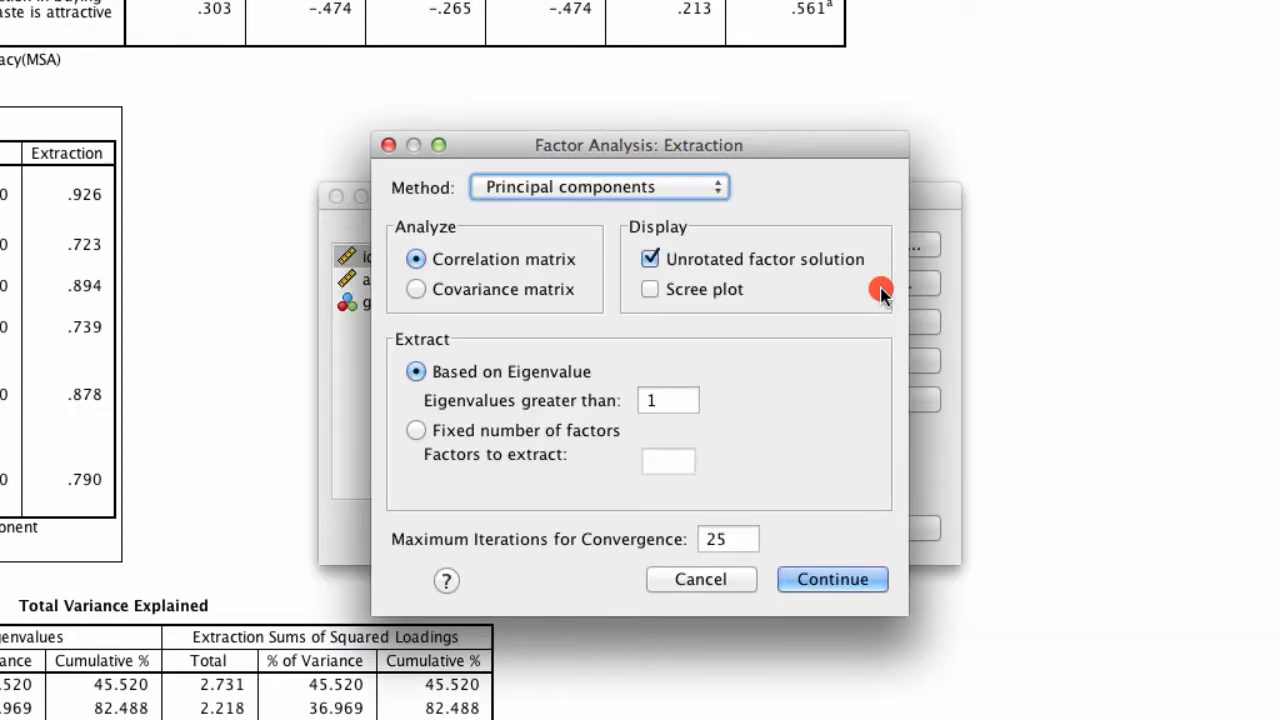
click(650, 289)
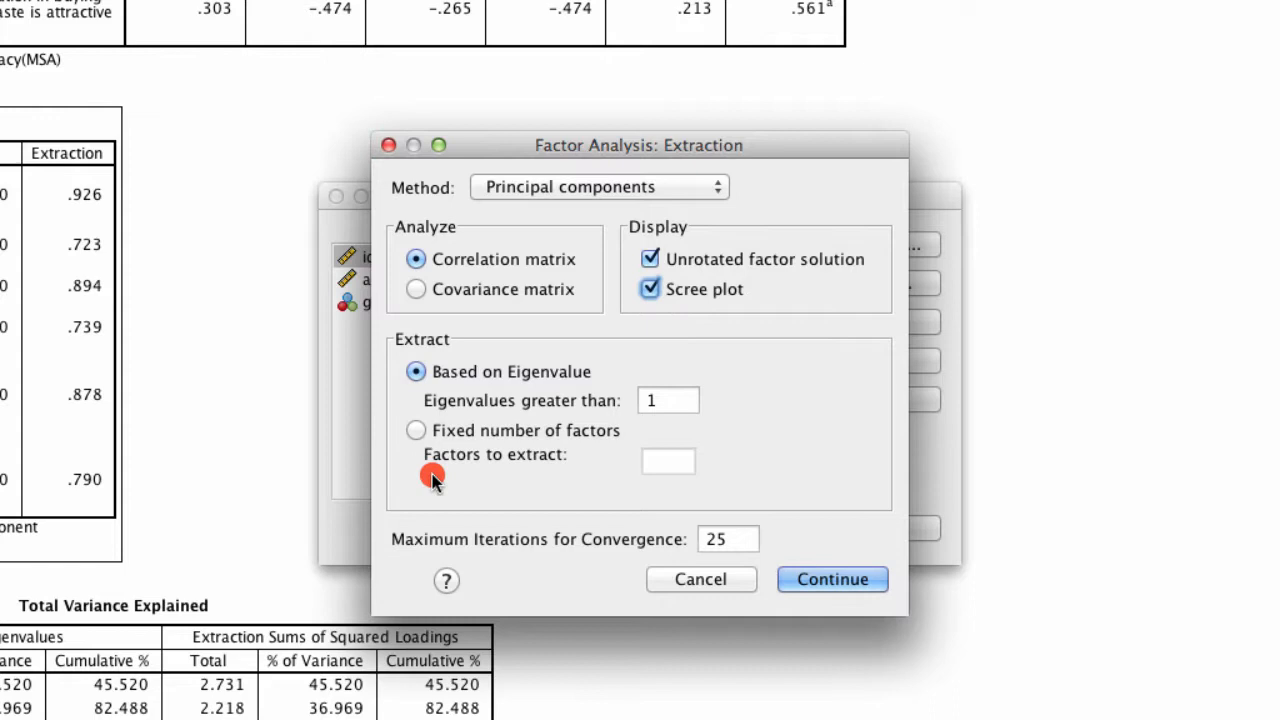
mouse_move(647, 525)
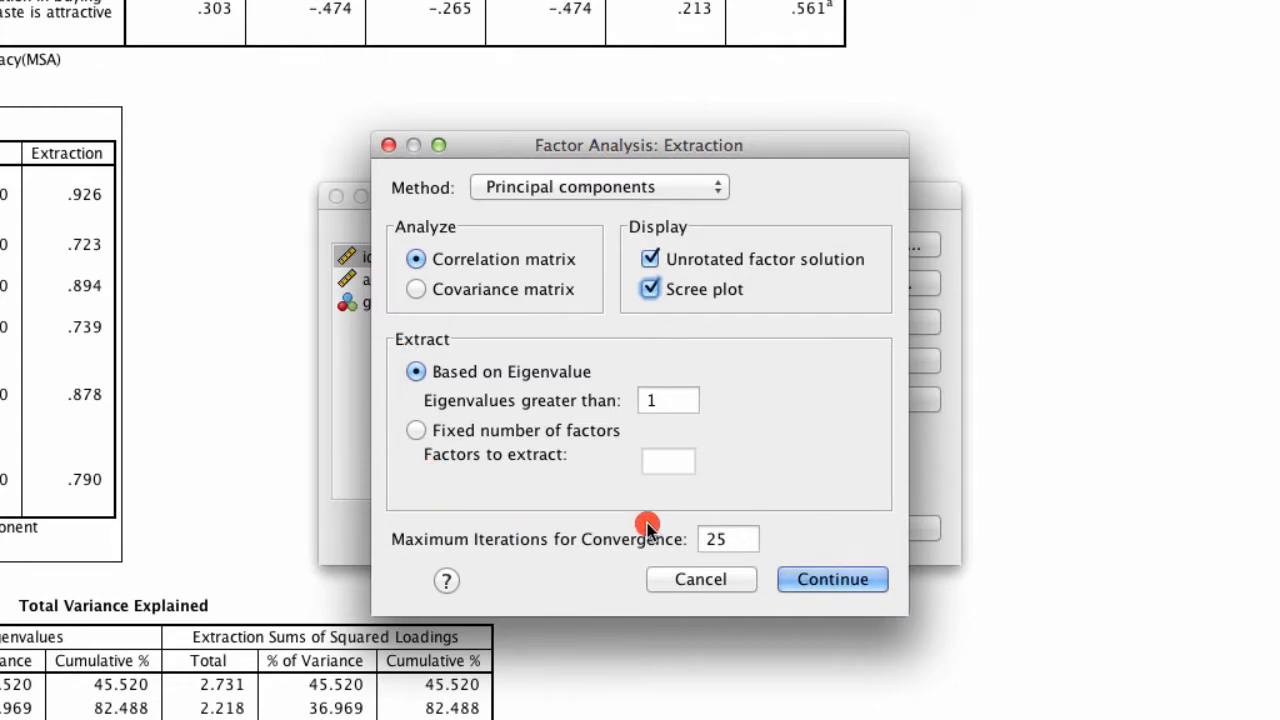
mouse_move(418, 483)
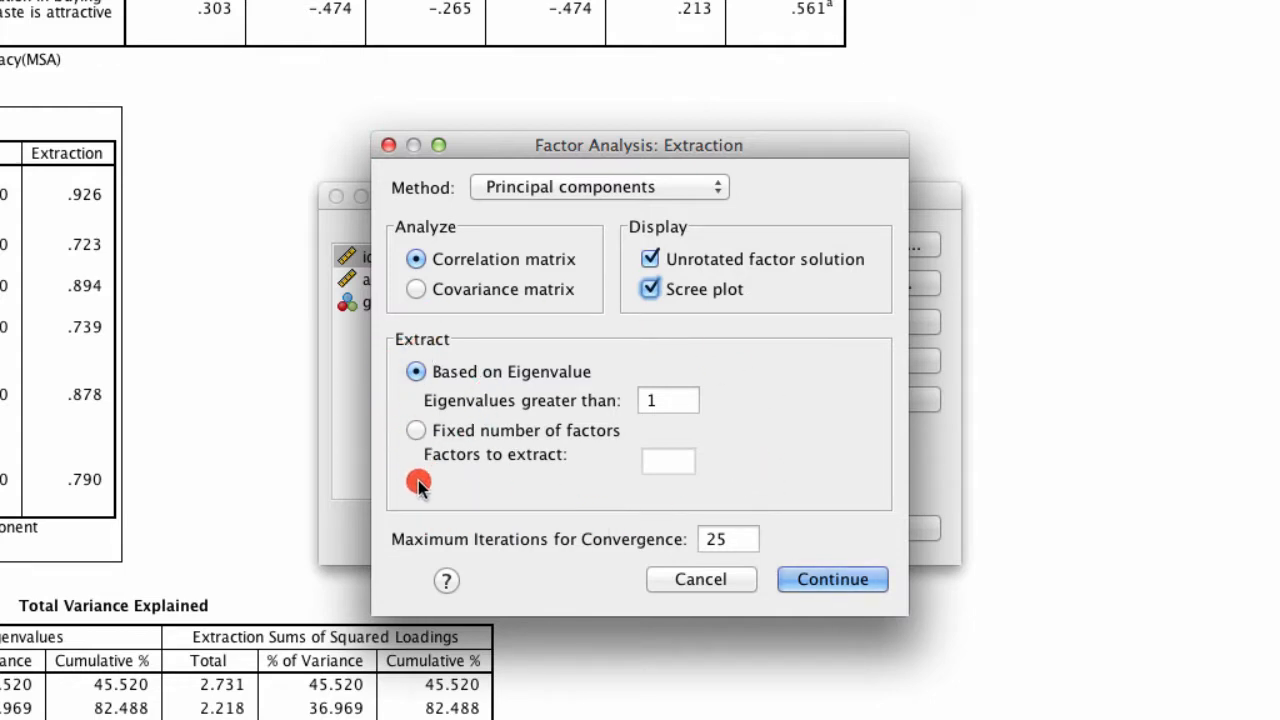
mouse_move(573, 380)
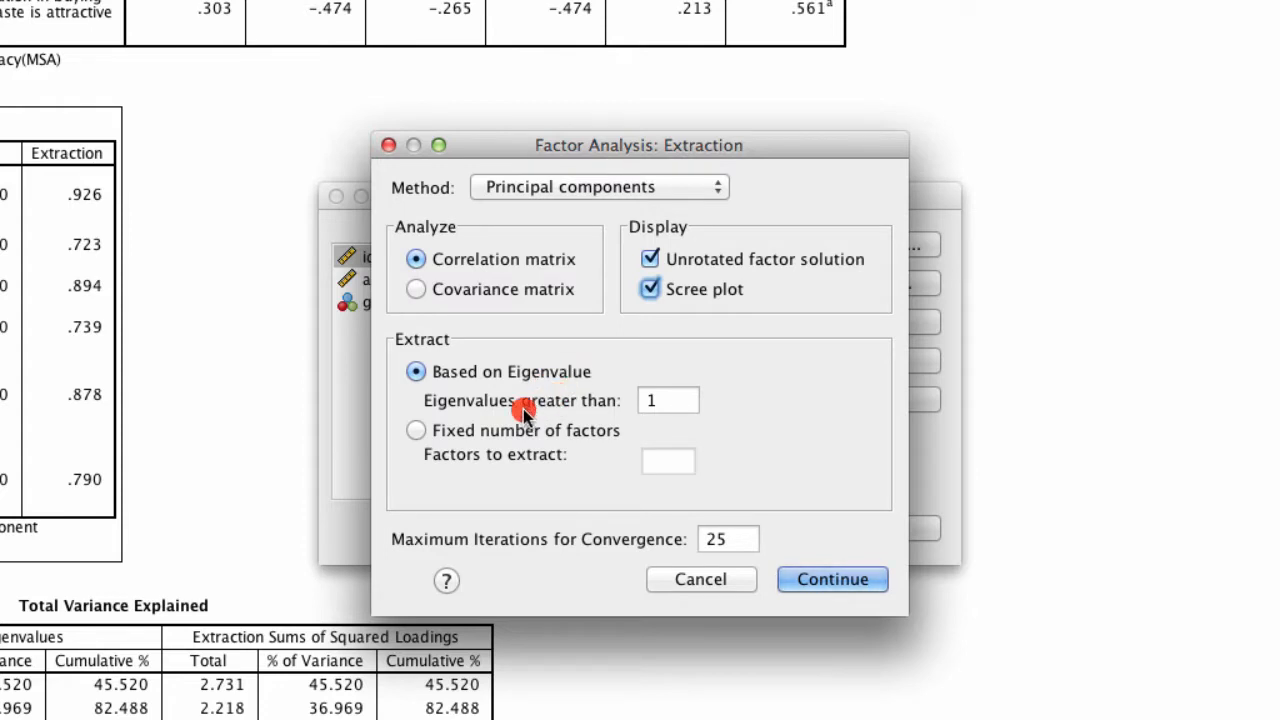
mouse_move(465, 413)
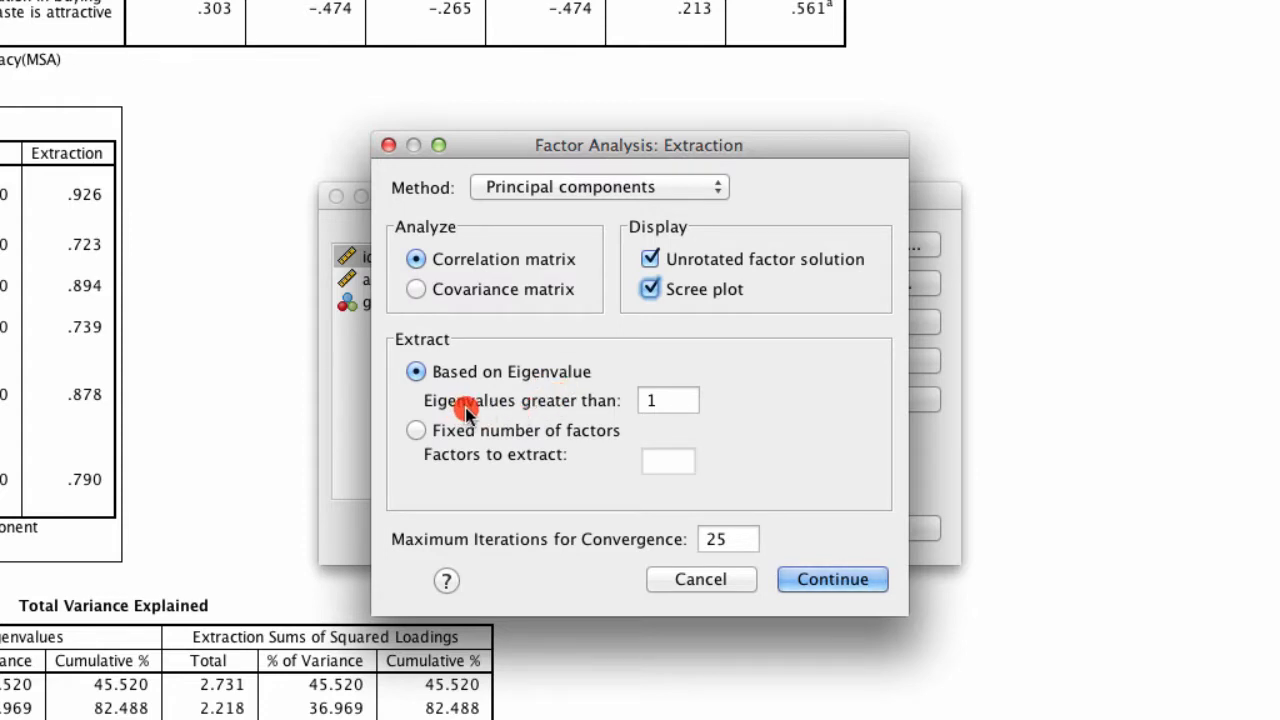
click(667, 400)
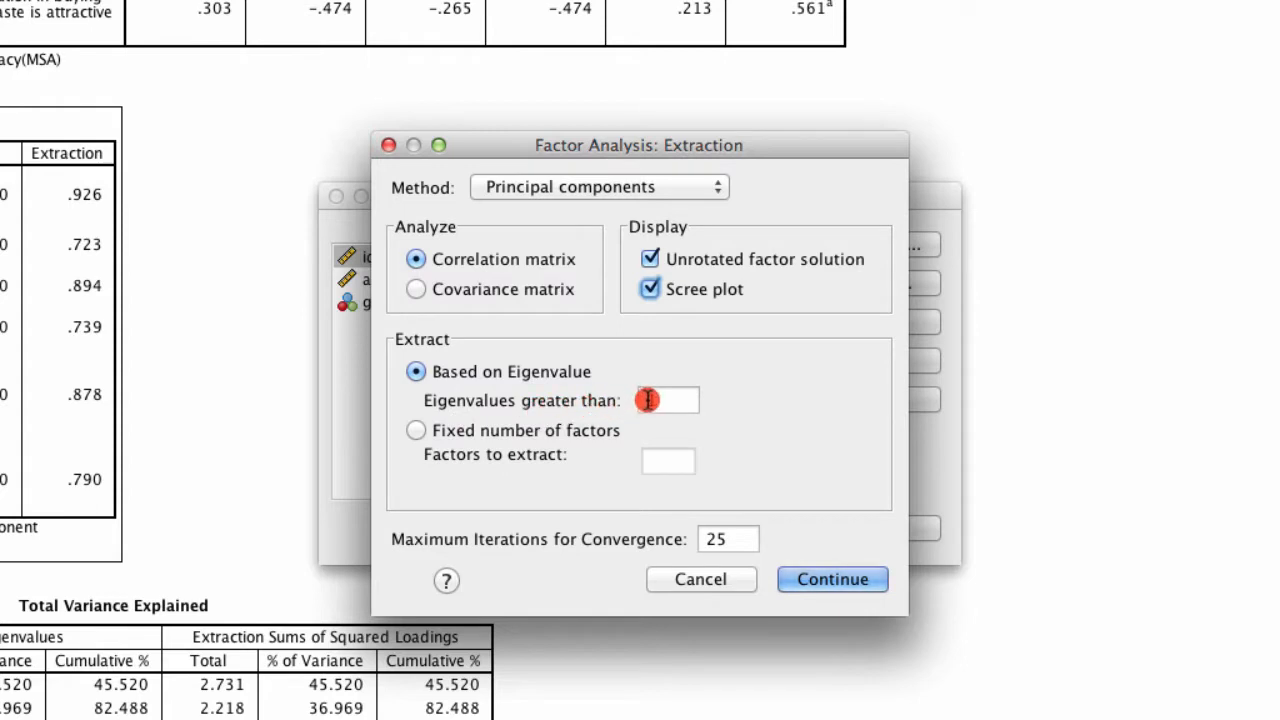
click(415, 430)
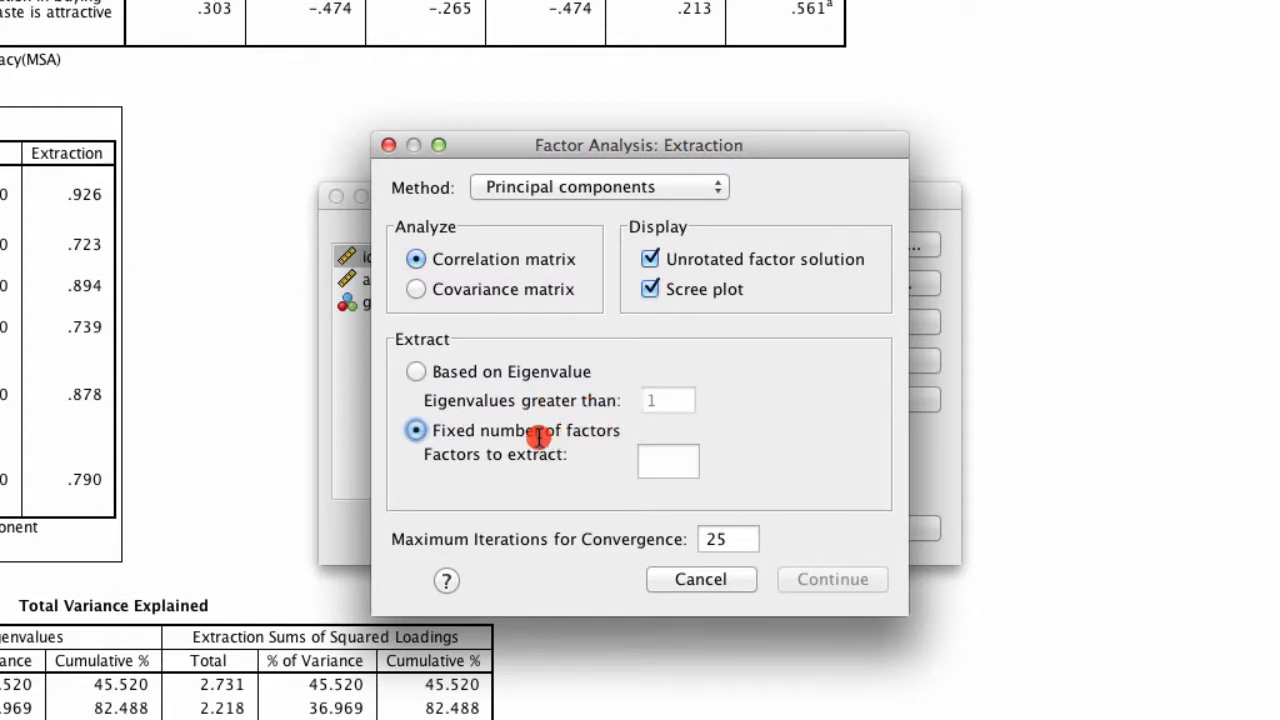
text(2)
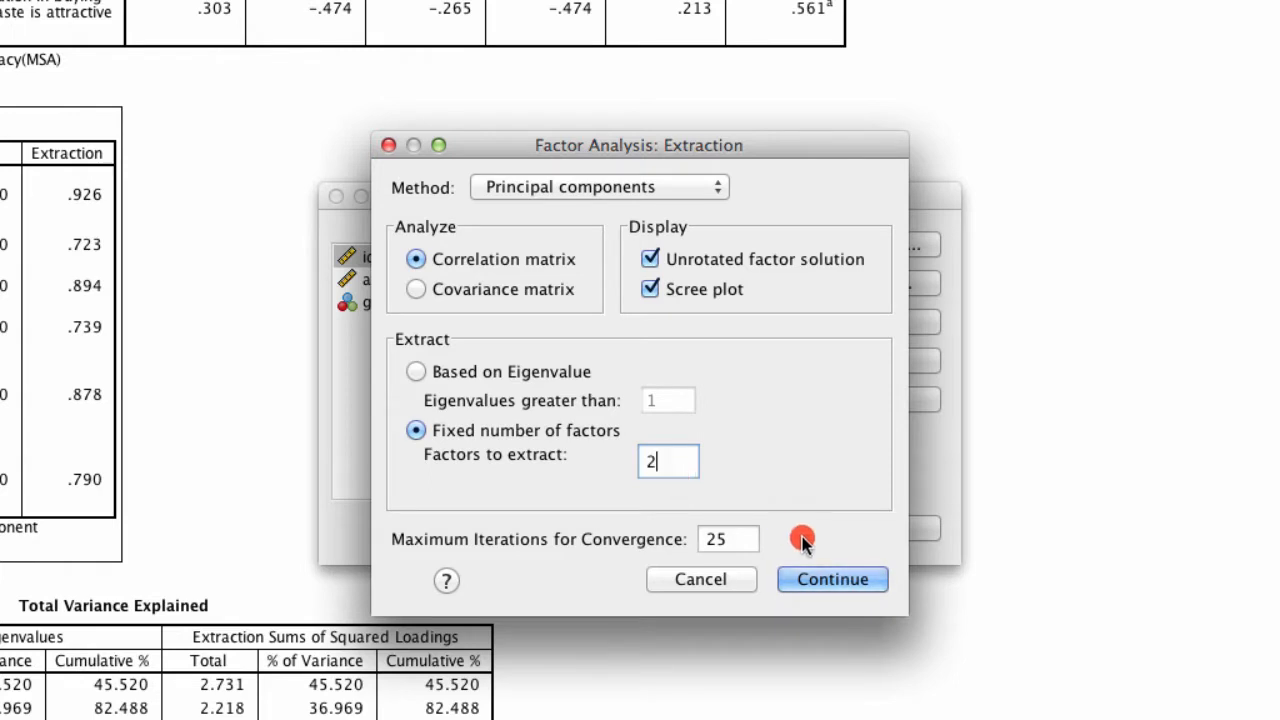
click(831, 579)
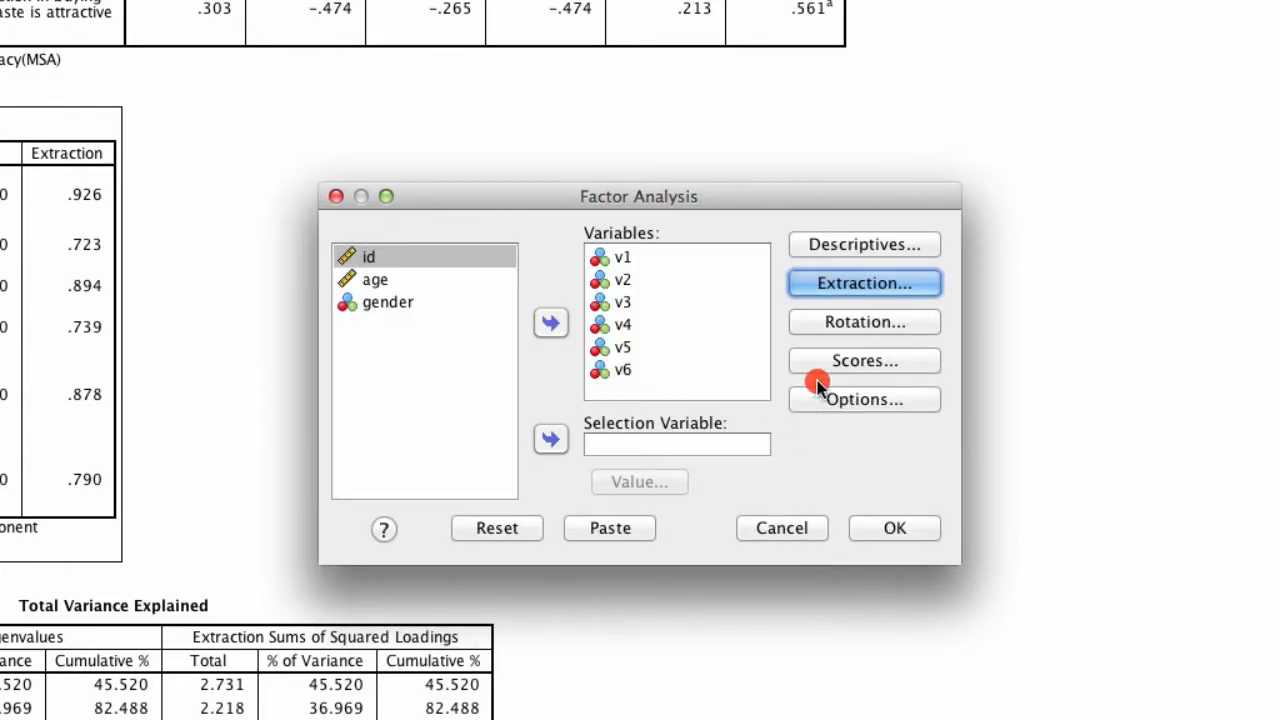
- Select Varimax rotation, keeping the rotated solution displayed
click(863, 321)
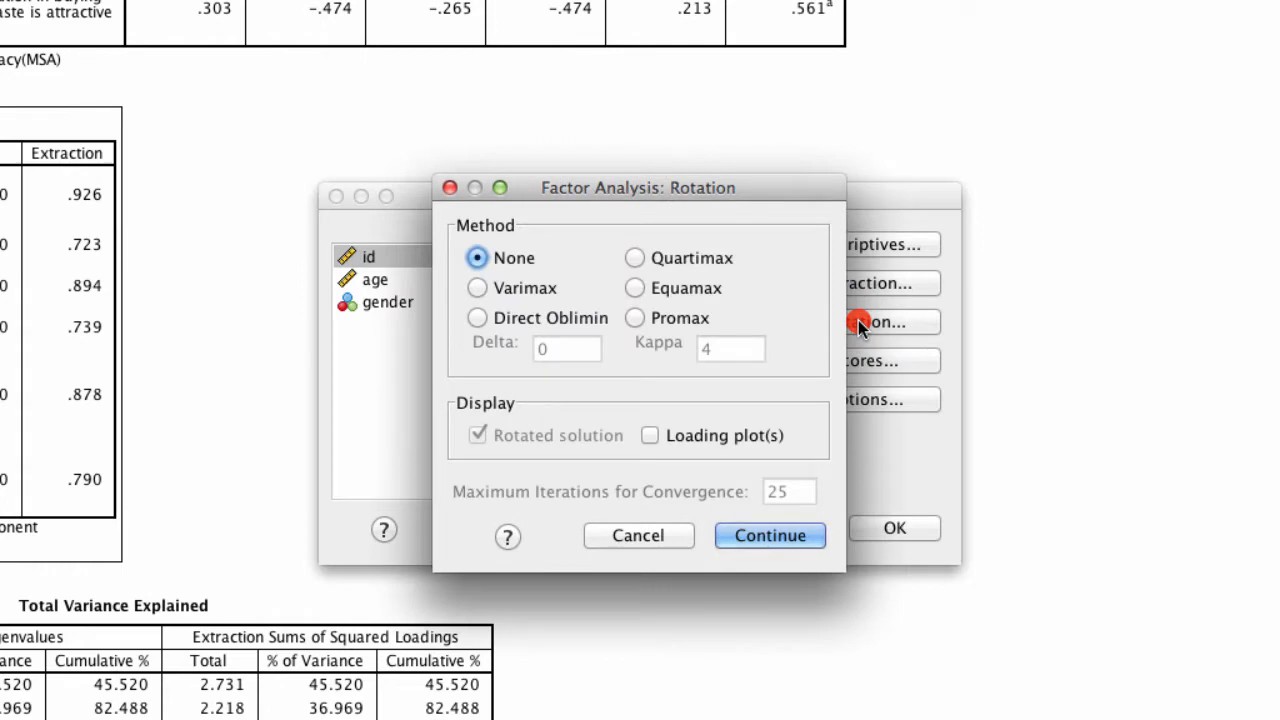
click(477, 288)
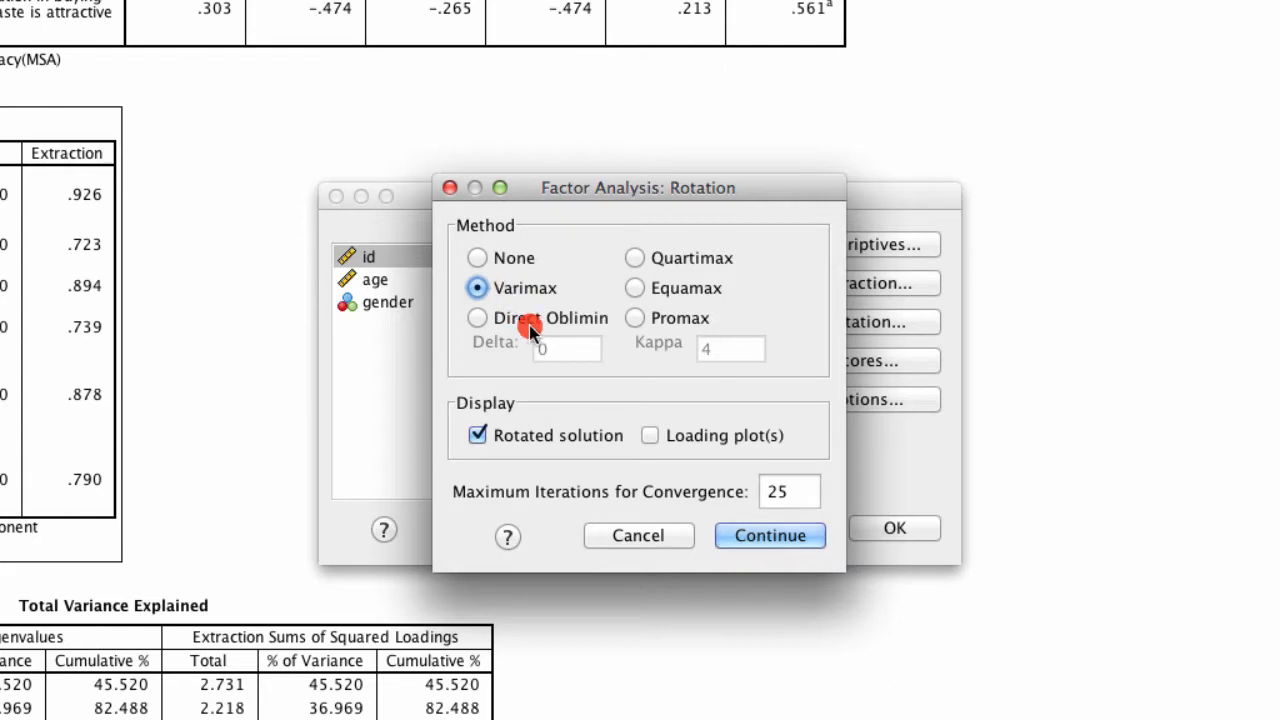
- Confirm the rotation and enable saving factor scores as variables
click(769, 535)
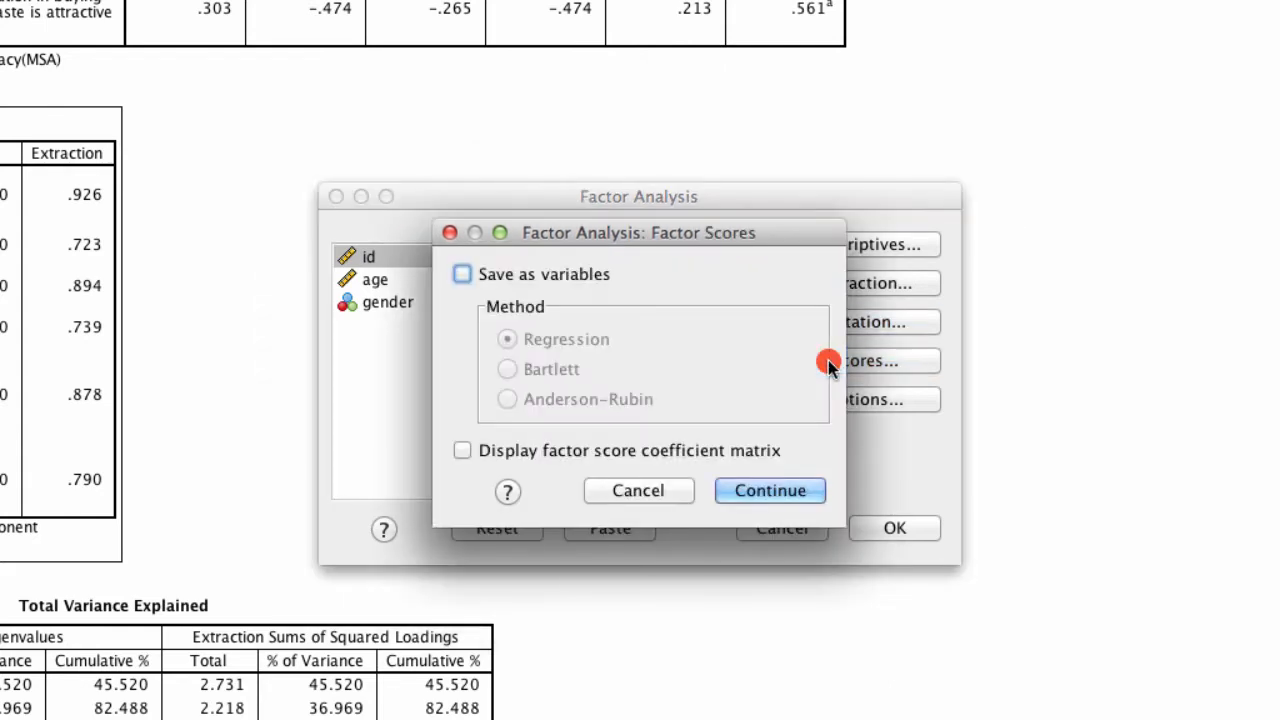
click(462, 274)
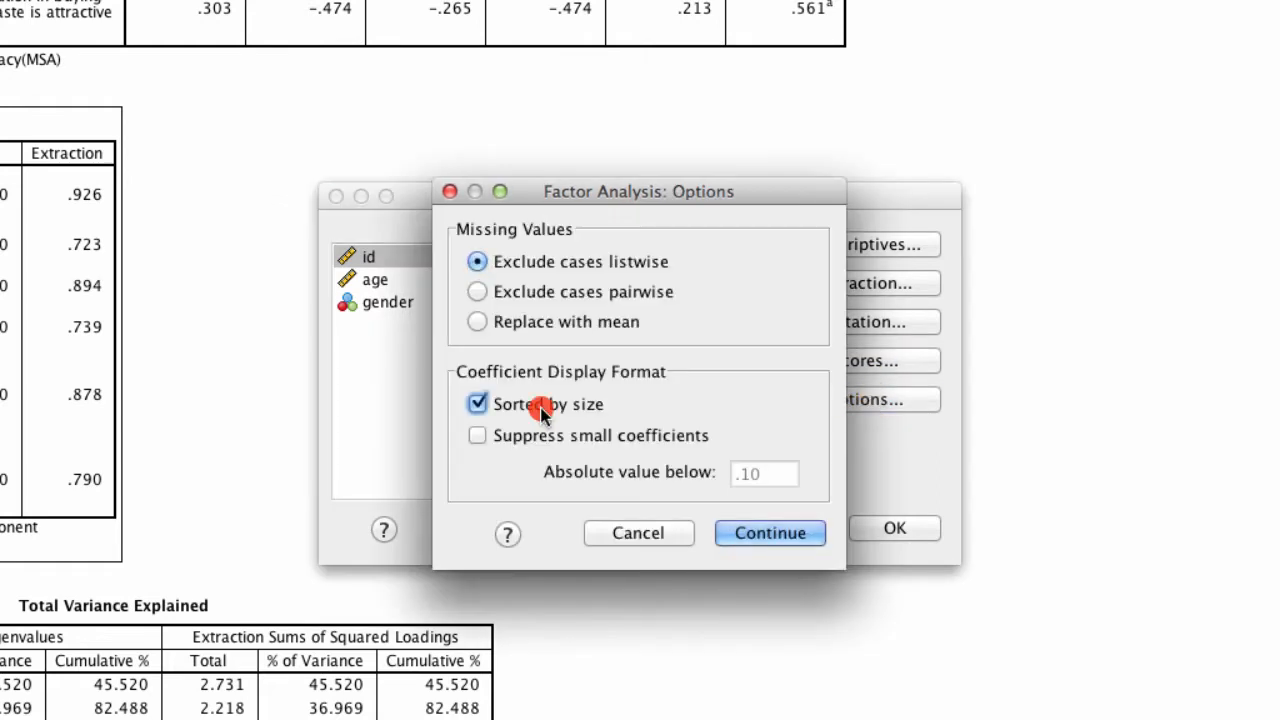
- Sort coefficients by size and run the two-factor varimax analysis
click(477, 404)
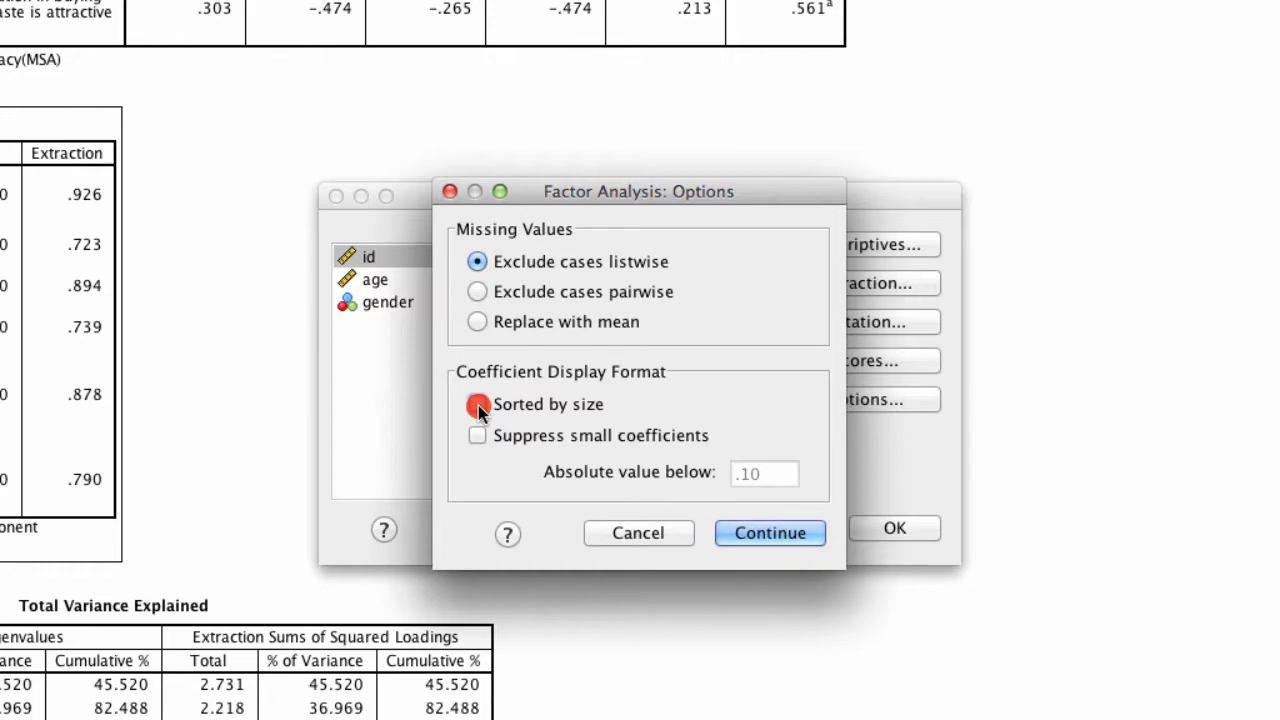
click(769, 532)
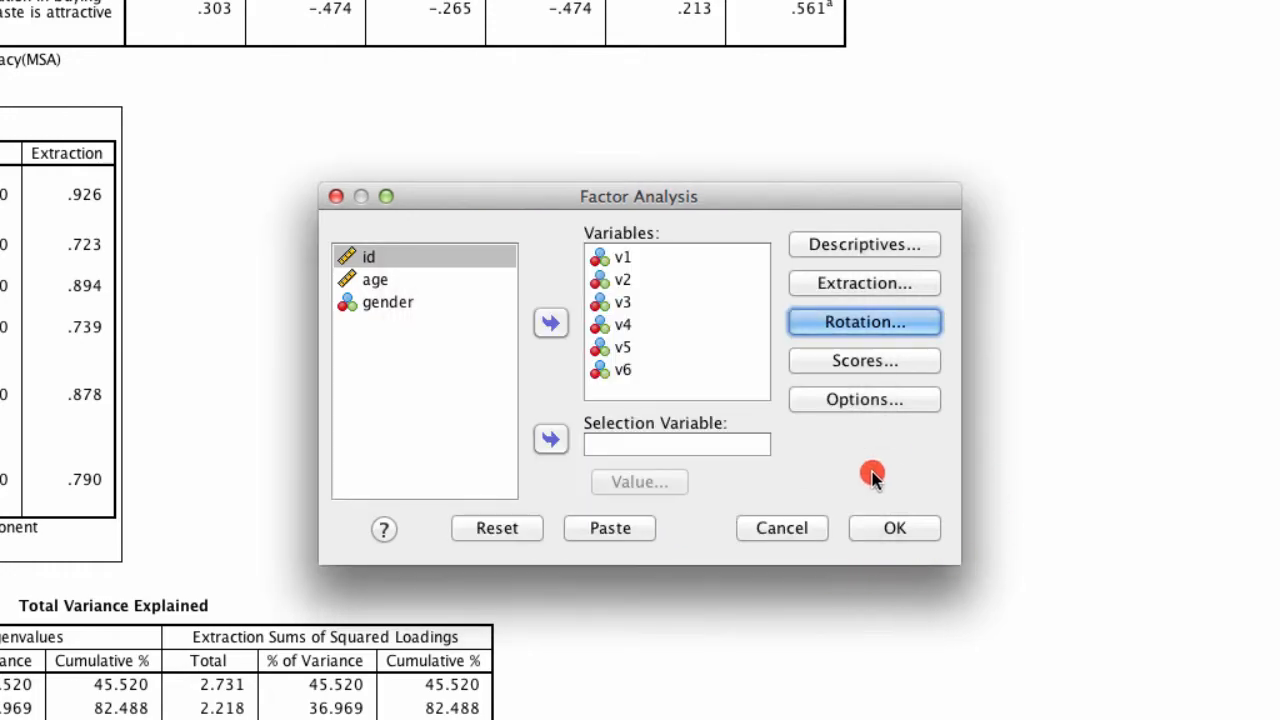
click(893, 528)
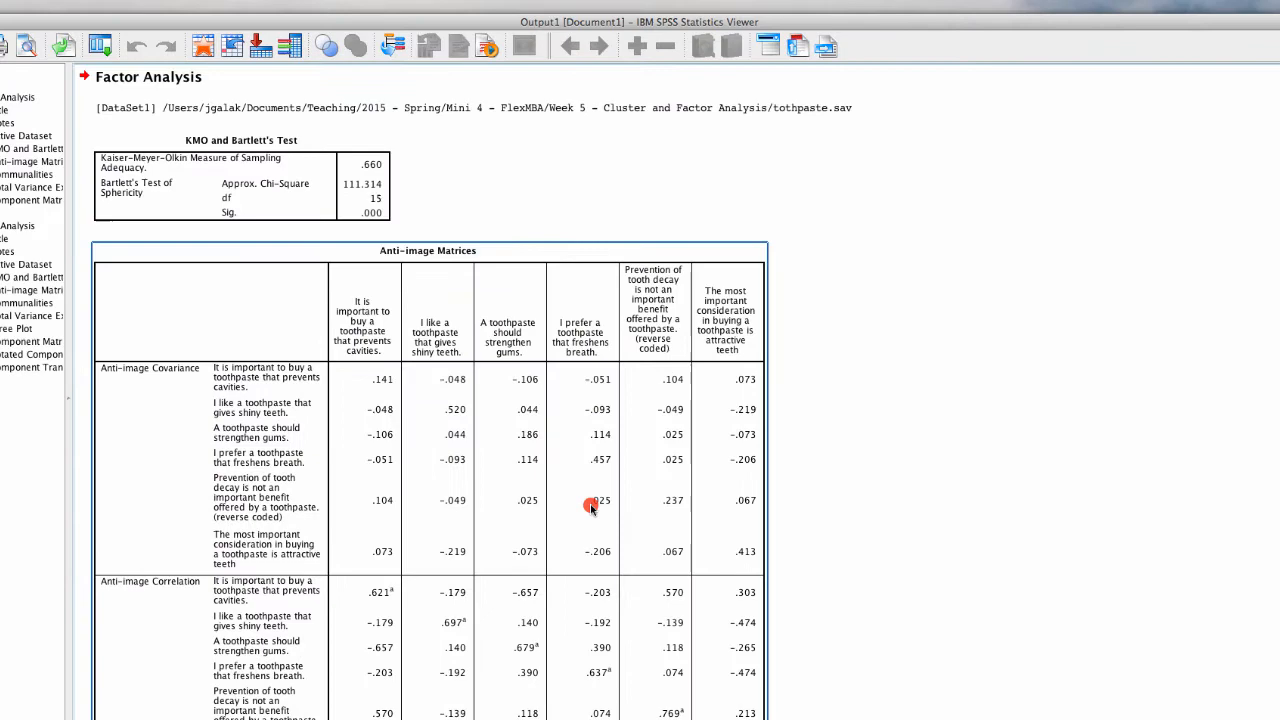
scroll(down, 3)
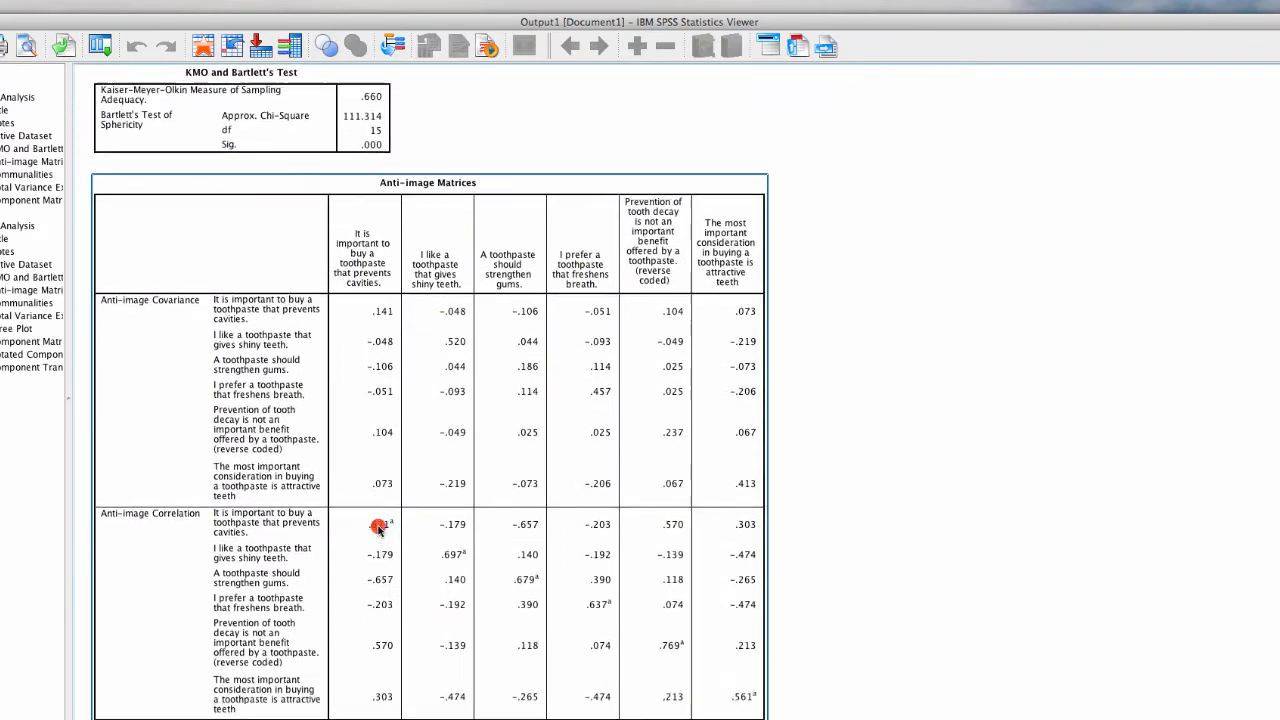
scroll(down, 3)
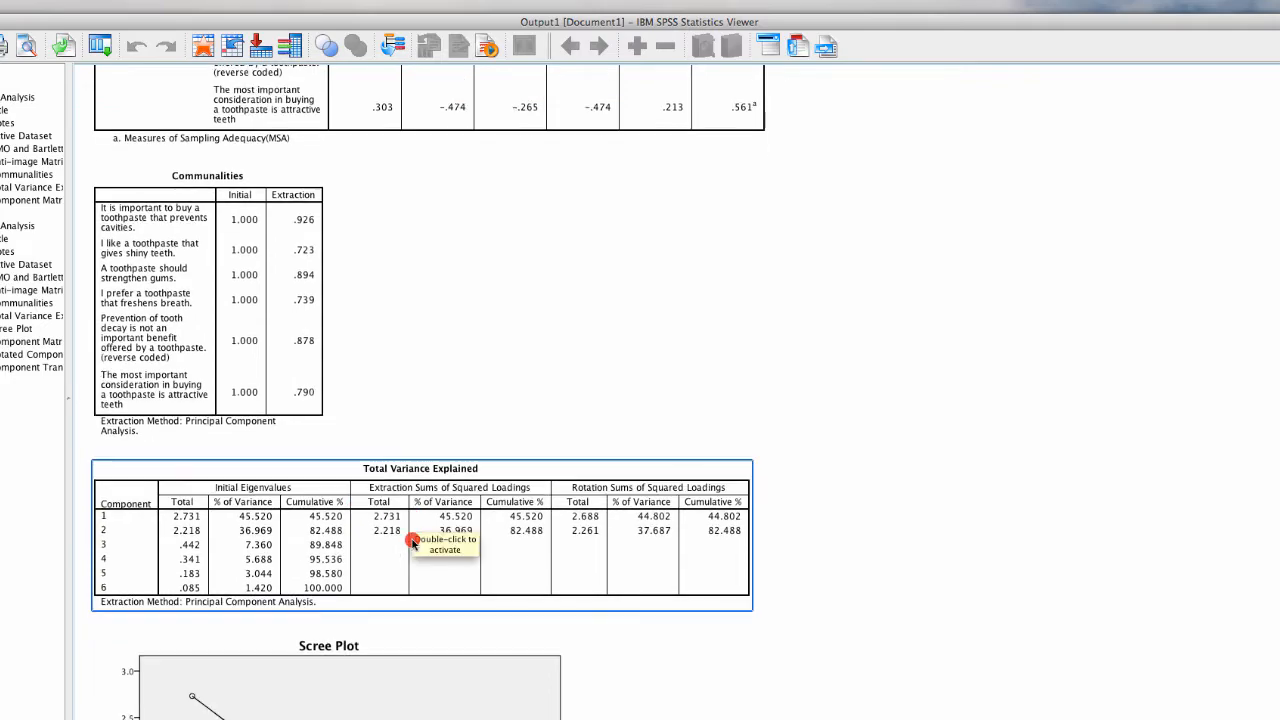
scroll(down, 3)
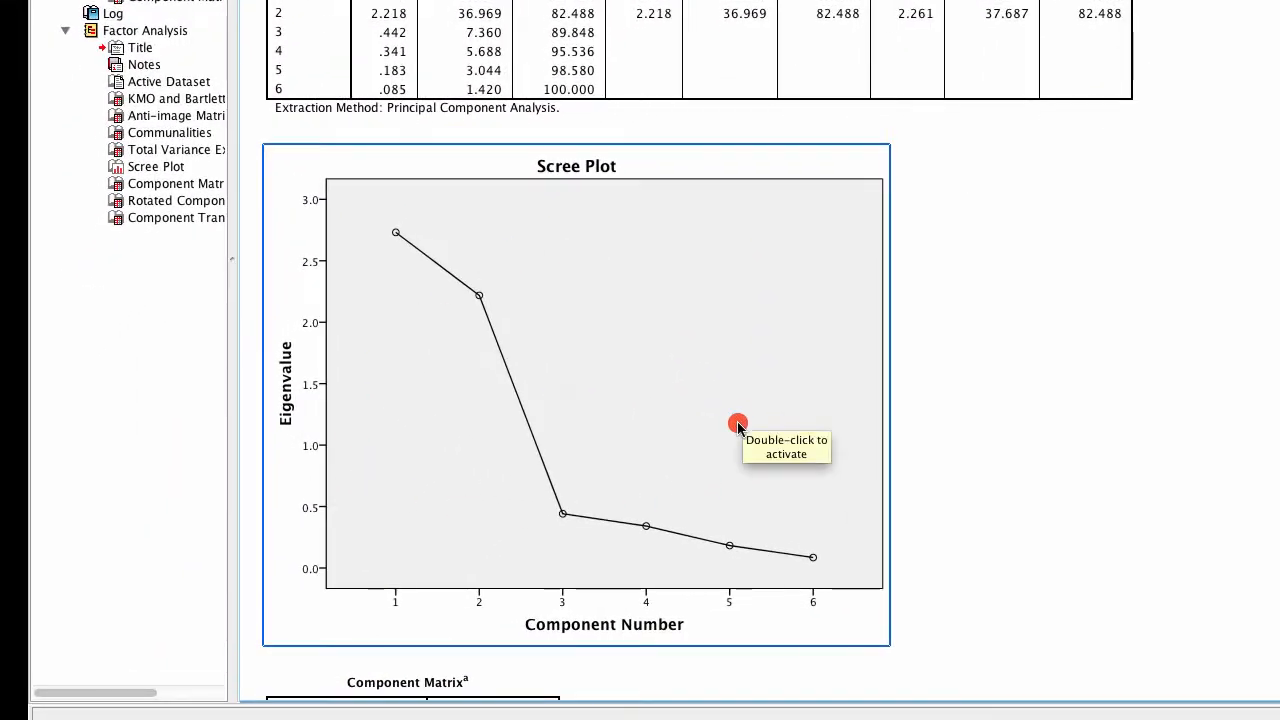
mouse_move(385, 194)
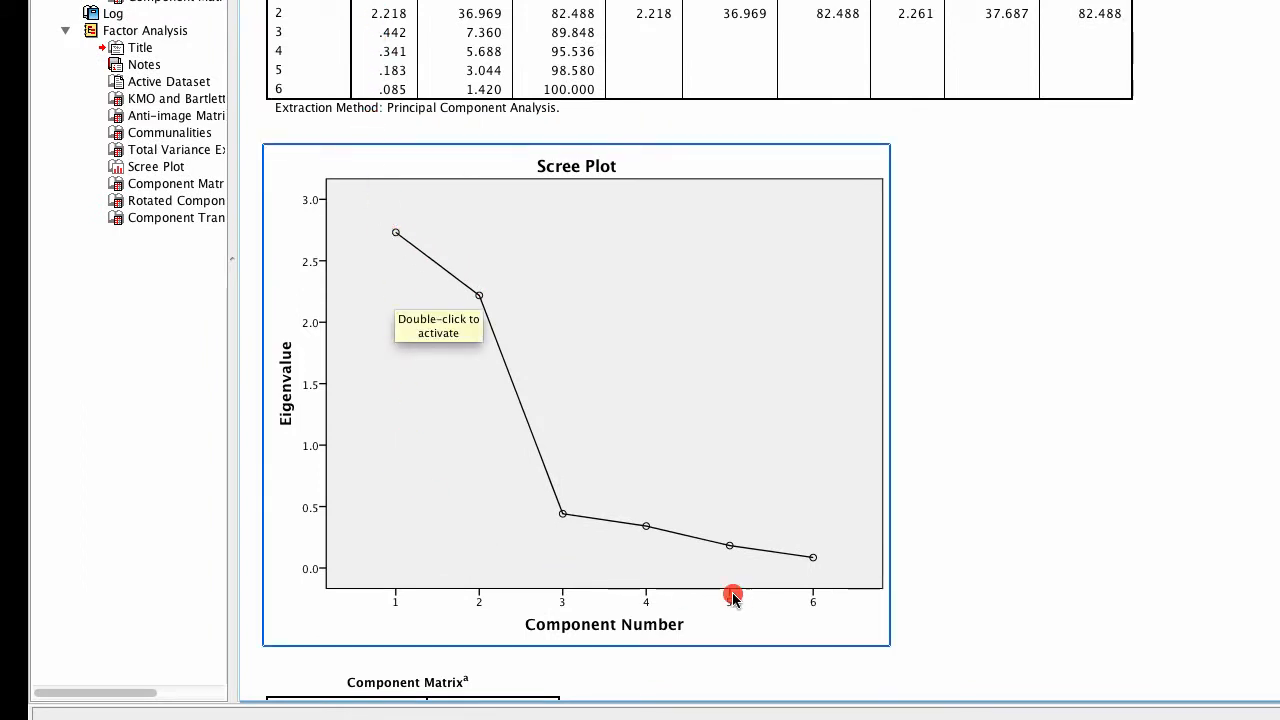
mouse_move(438, 253)
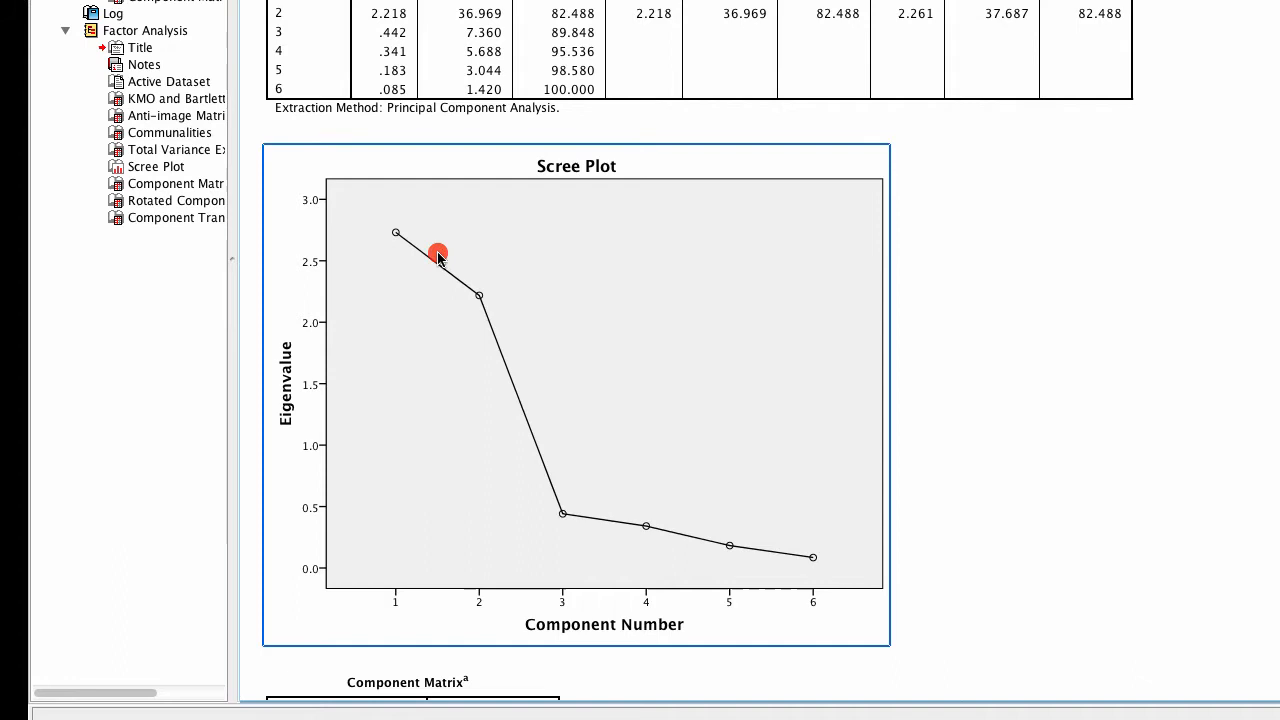
mouse_move(450, 278)
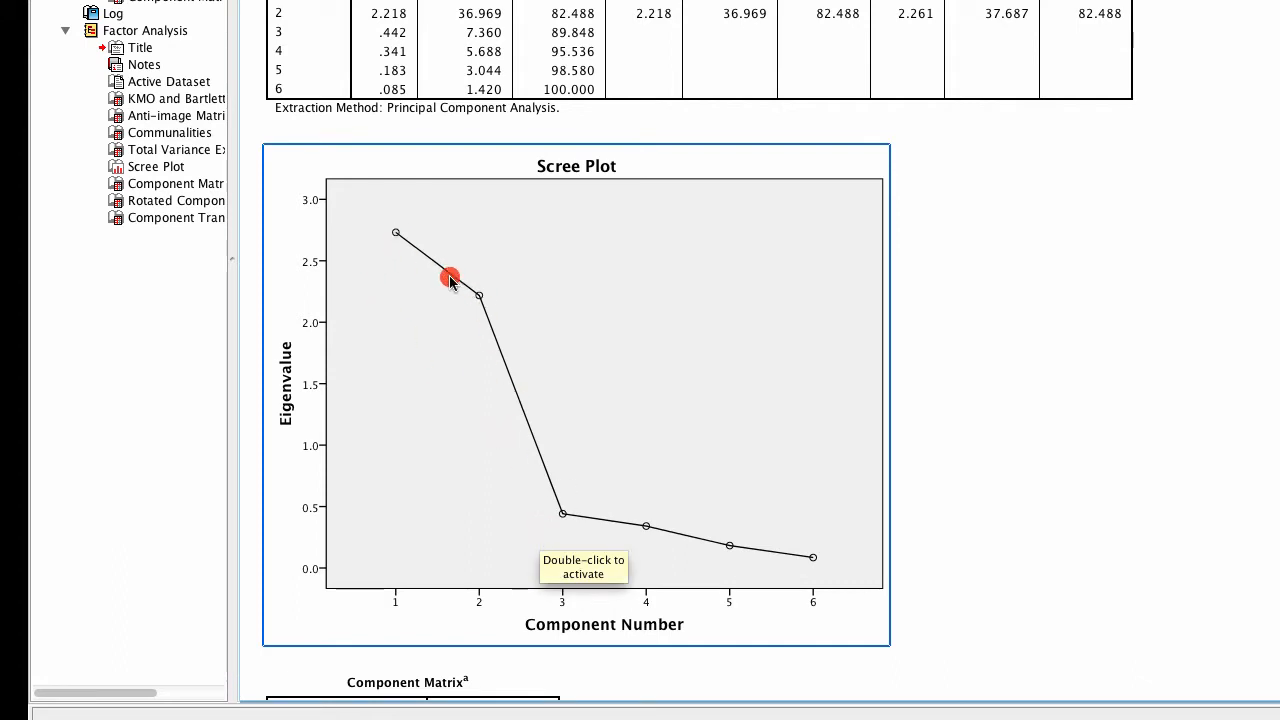
mouse_move(413, 237)
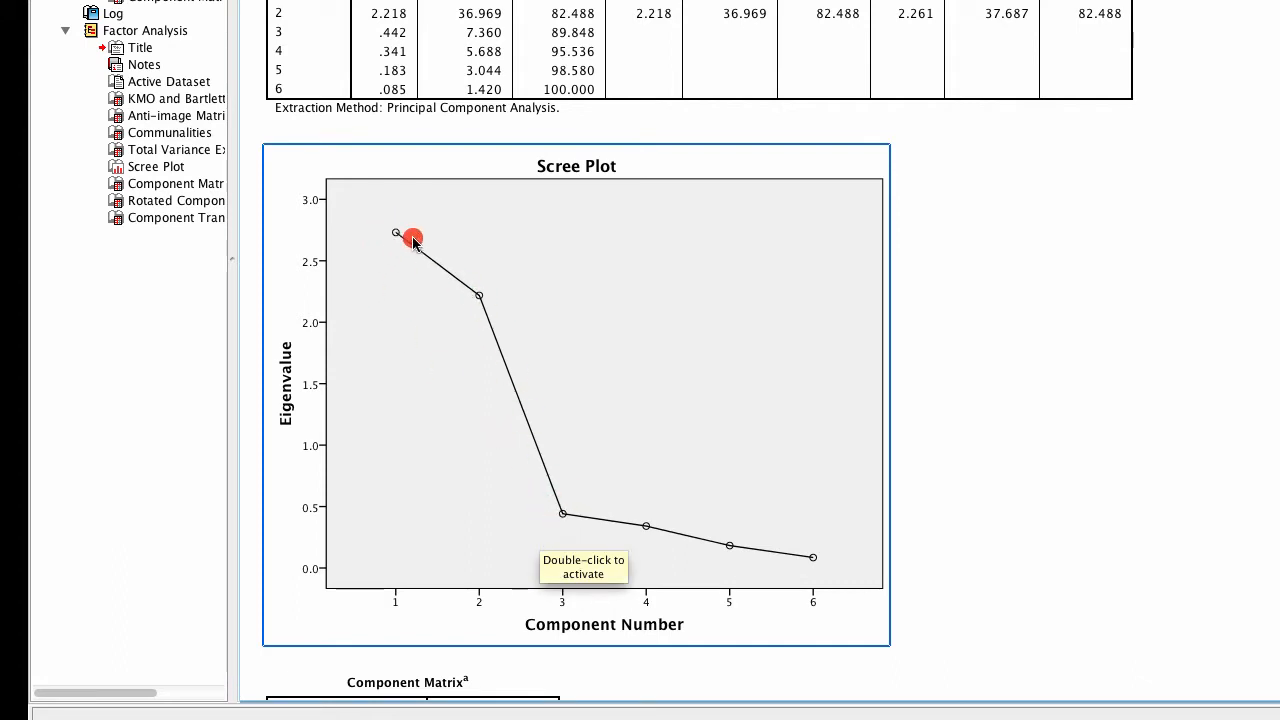
mouse_move(756, 558)
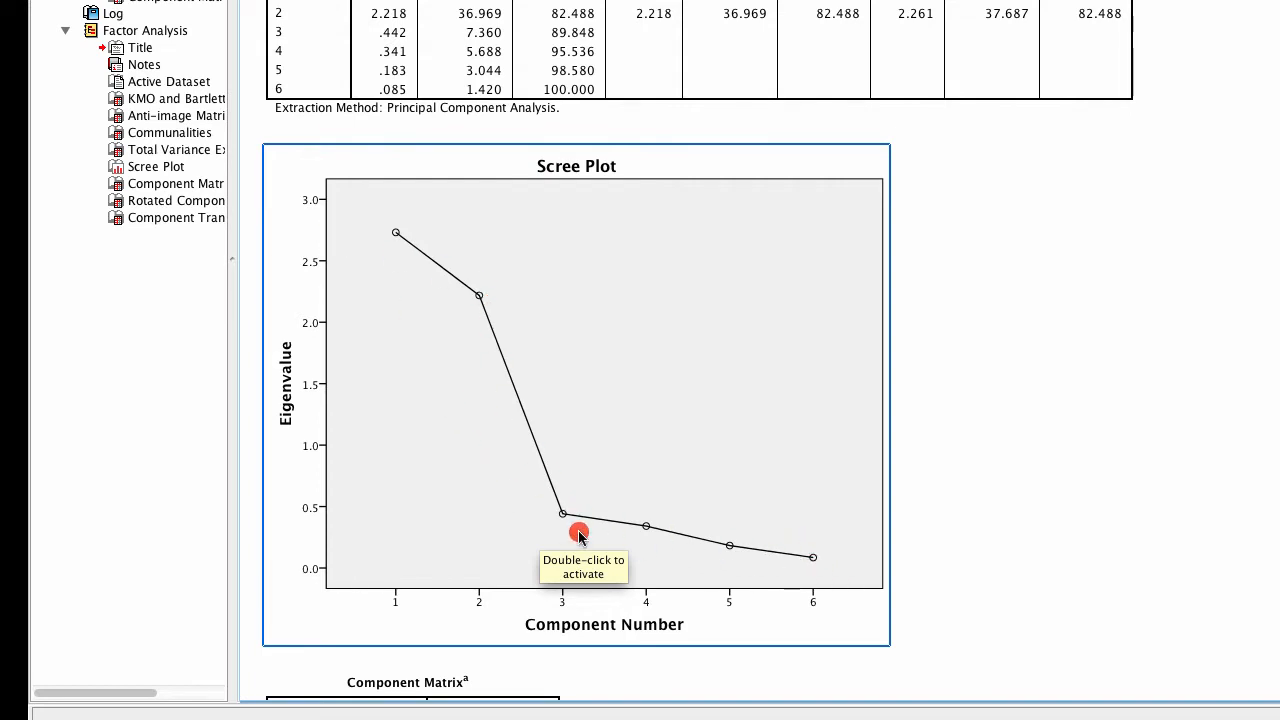
mouse_move(510, 208)
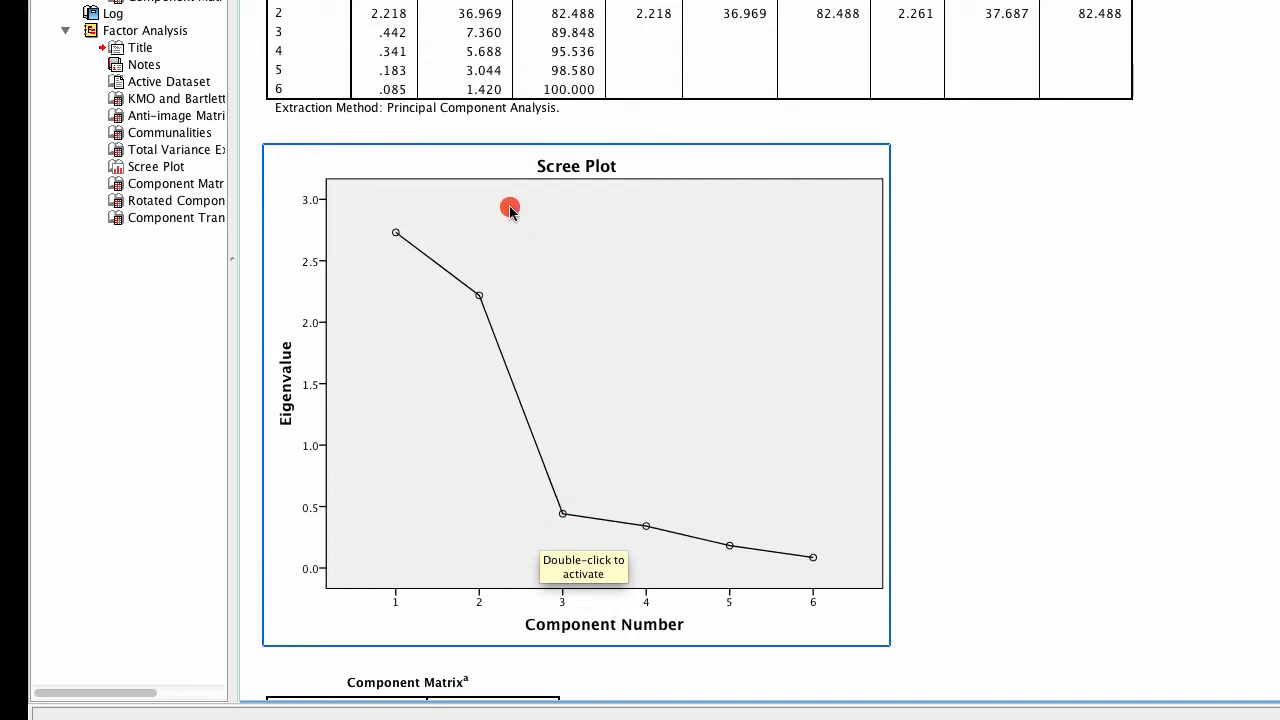
mouse_move(403, 218)
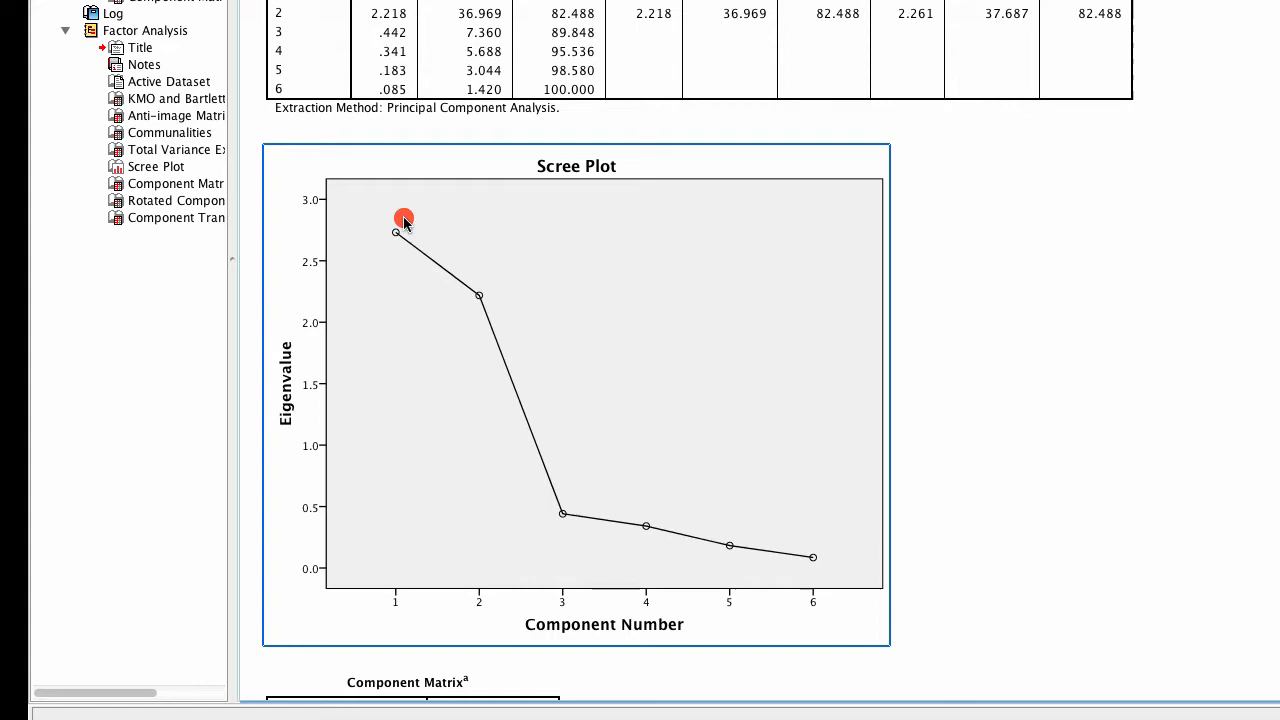
mouse_move(375, 243)
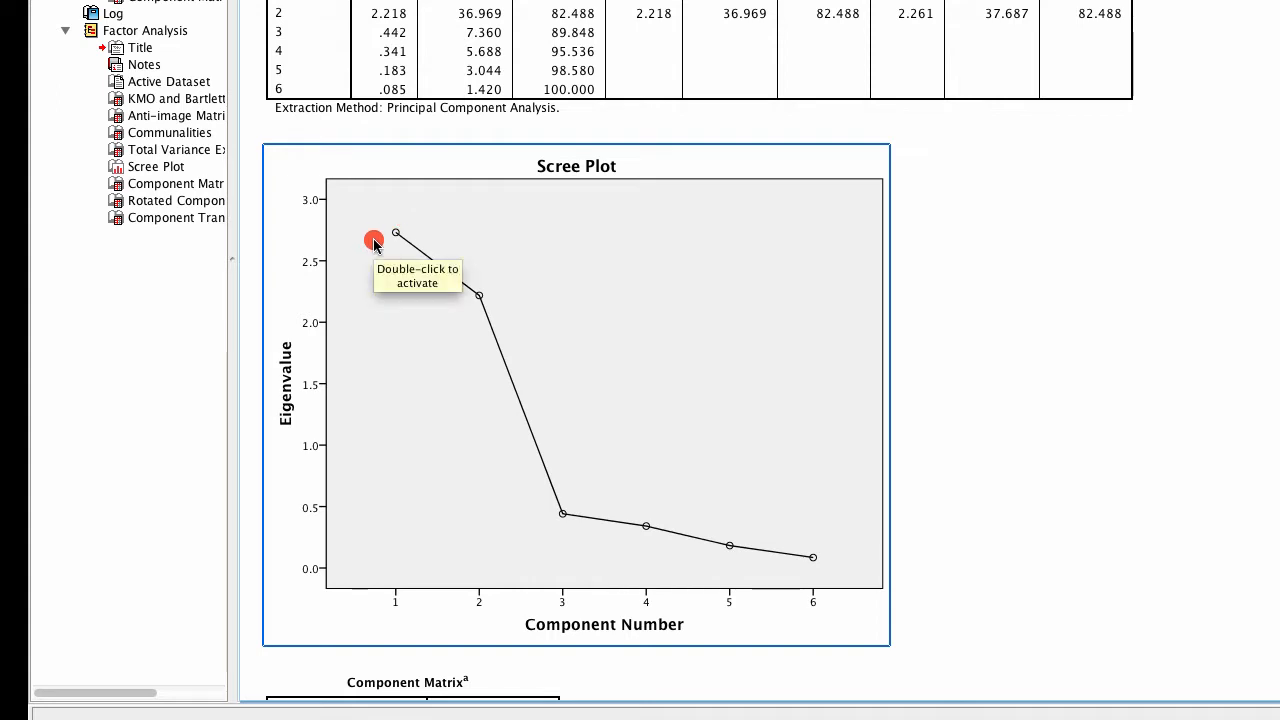
- Scroll the output down to the Rotated Component Matrix loadings
scroll(down, 3)
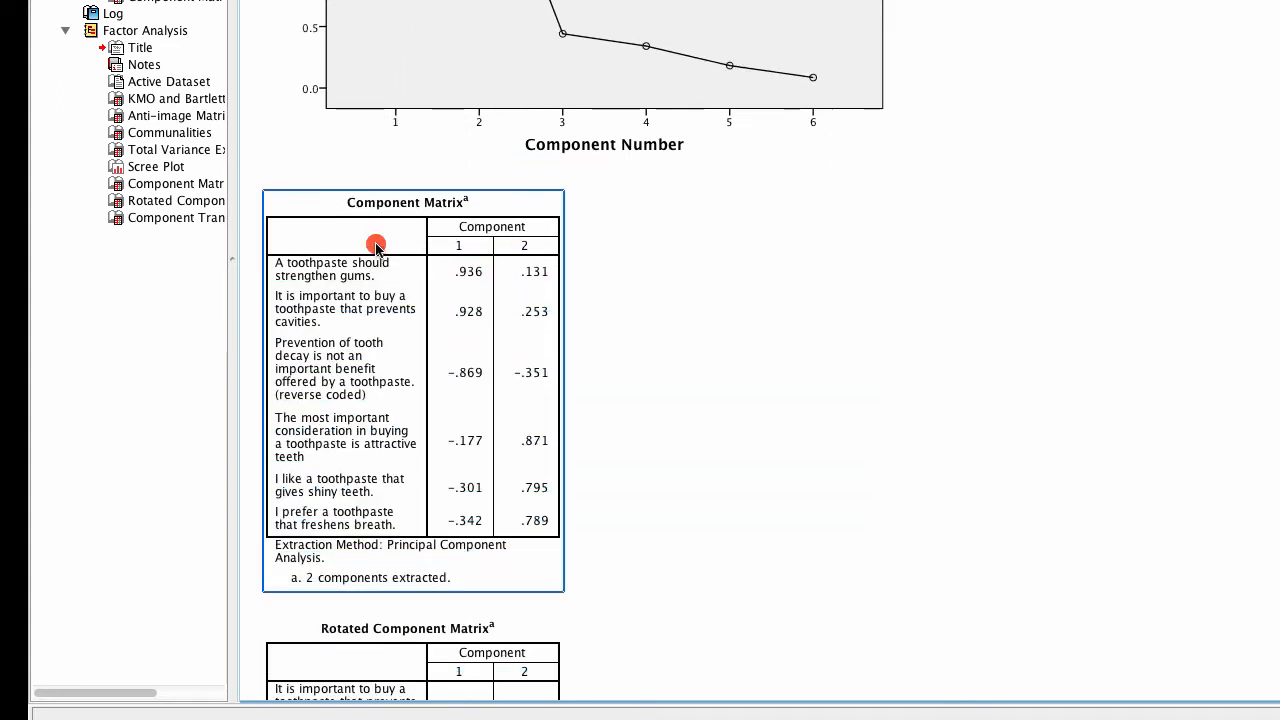
mouse_move(408, 453)
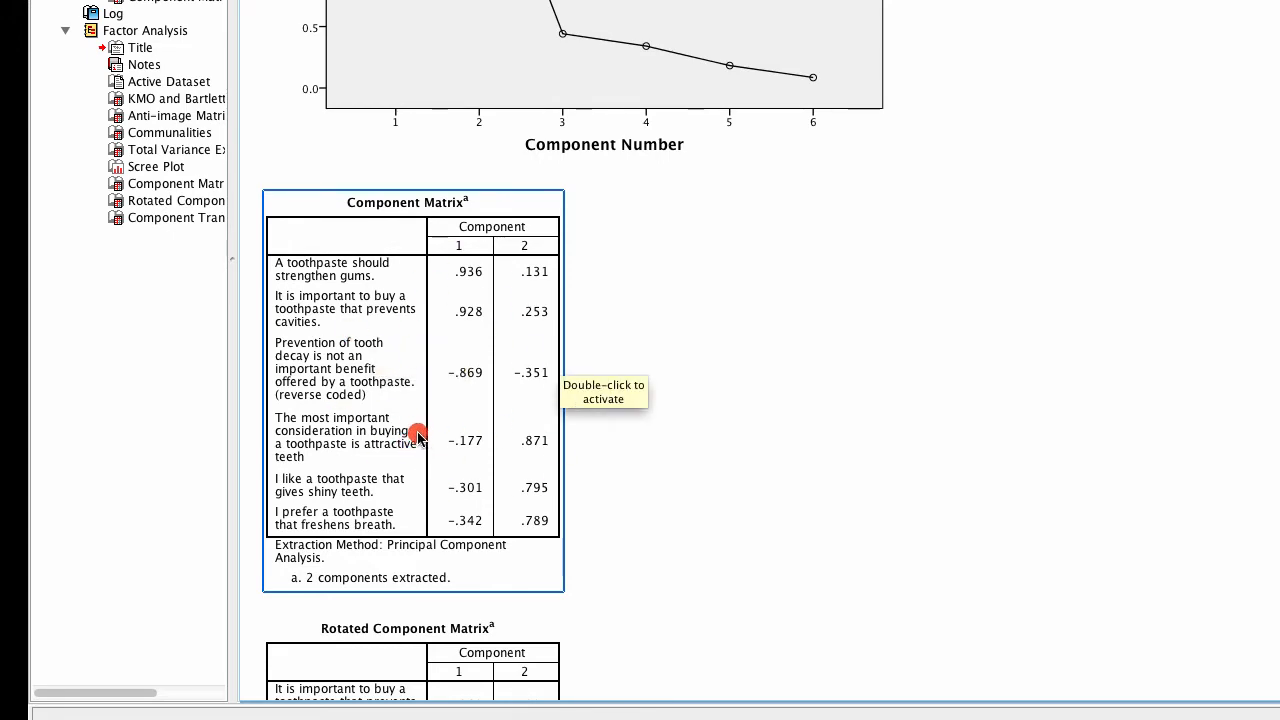
scroll(down, 3)
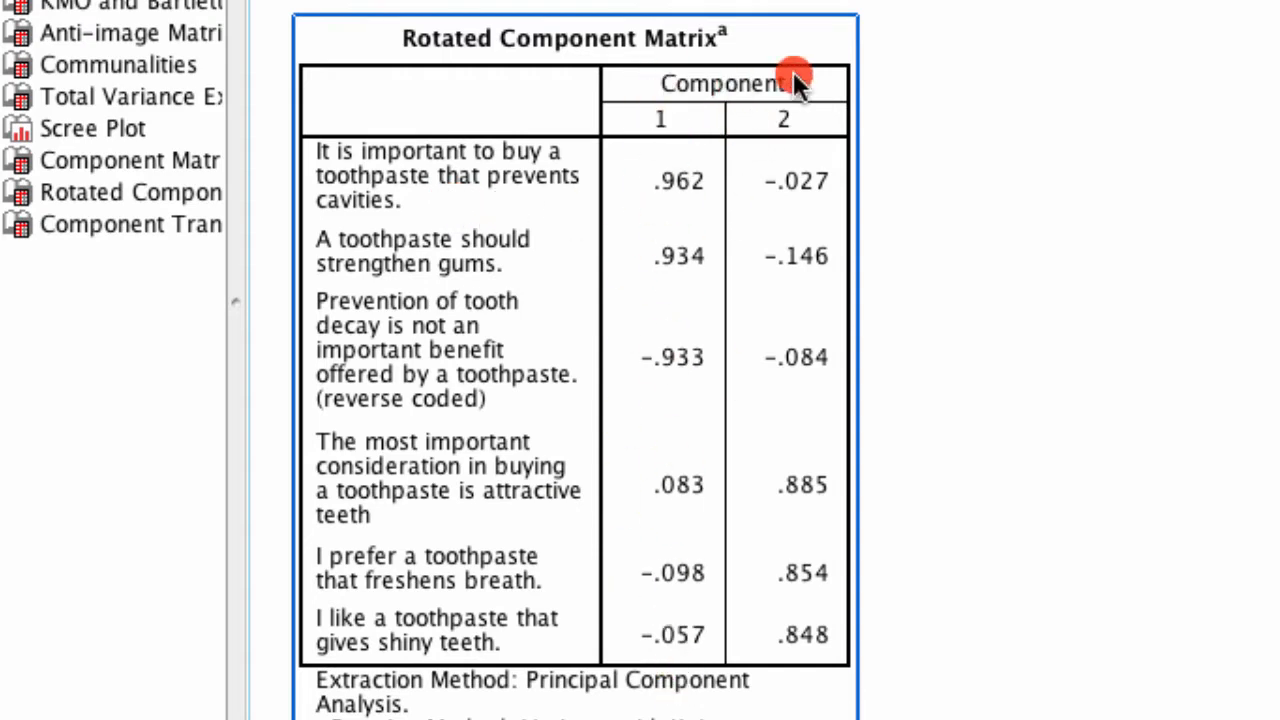
mouse_move(643, 195)
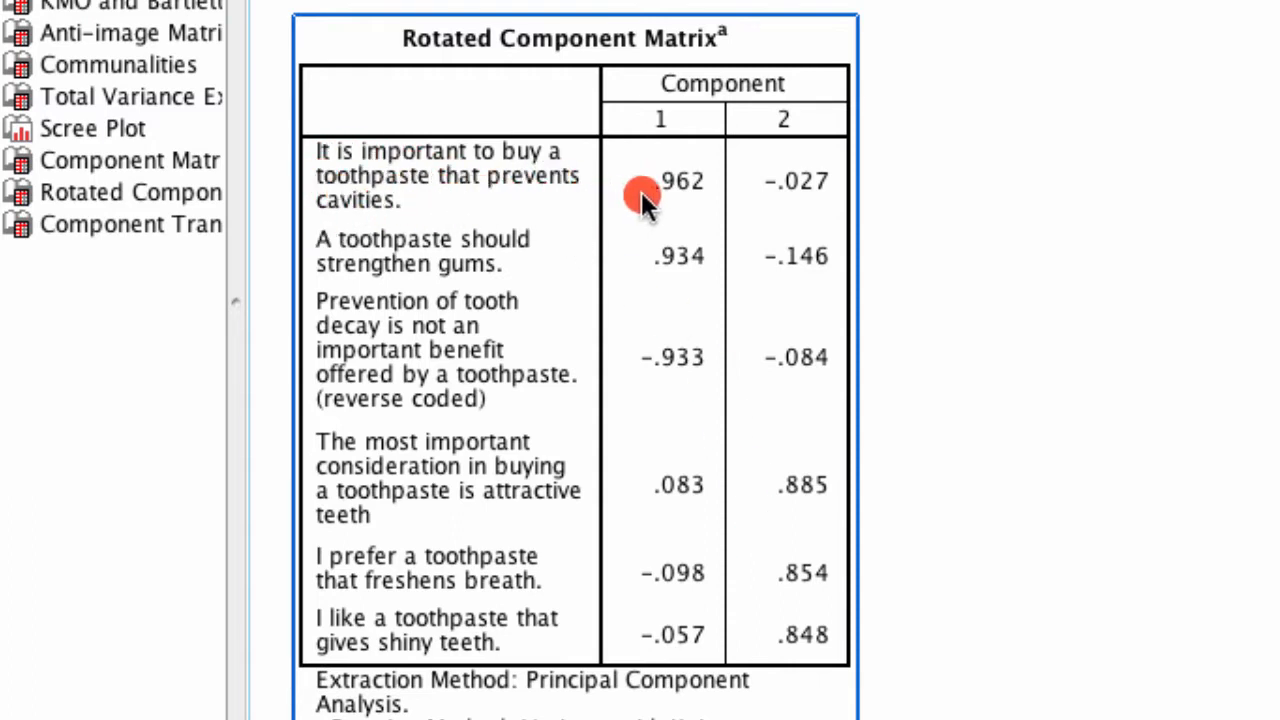
mouse_move(688, 168)
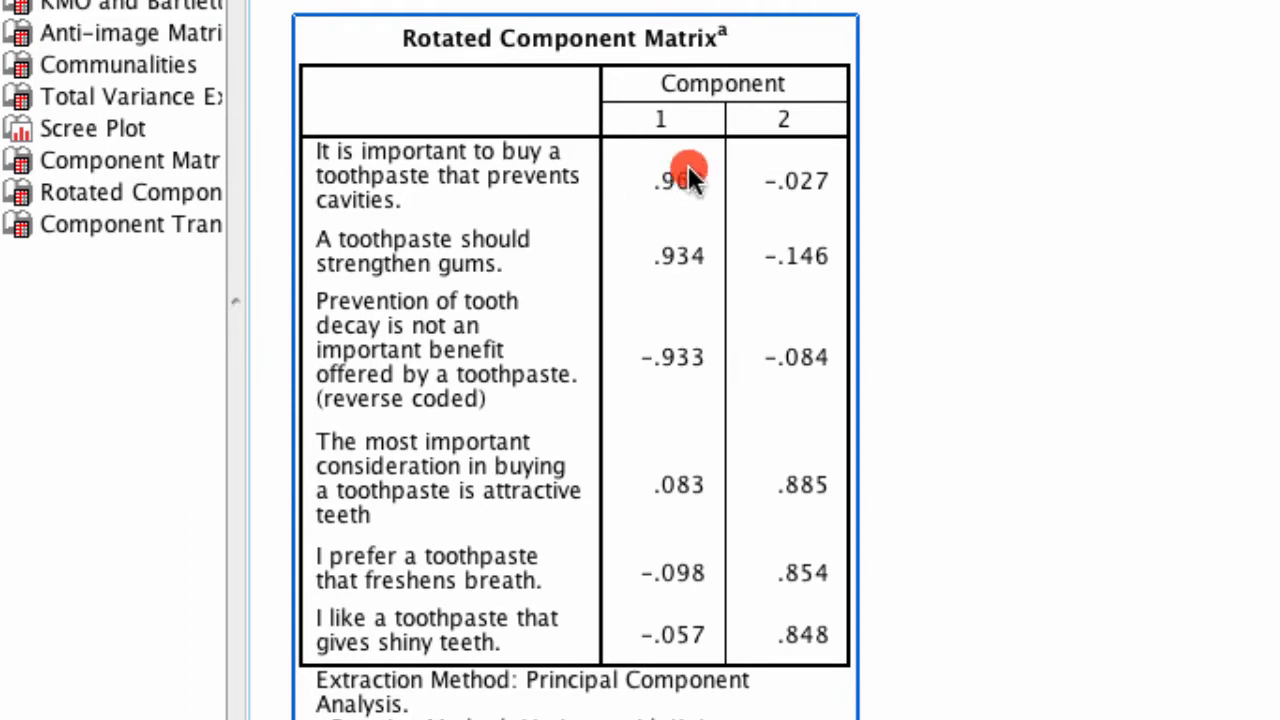
mouse_move(420, 265)
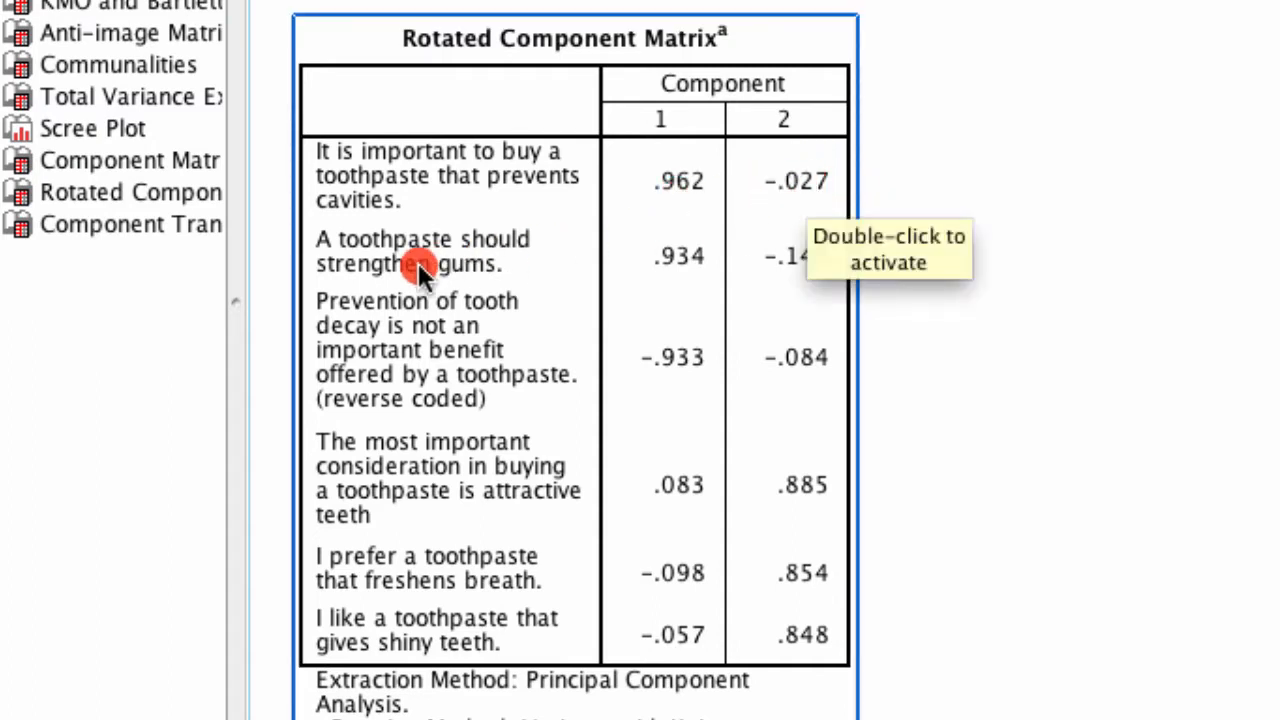
mouse_move(685, 265)
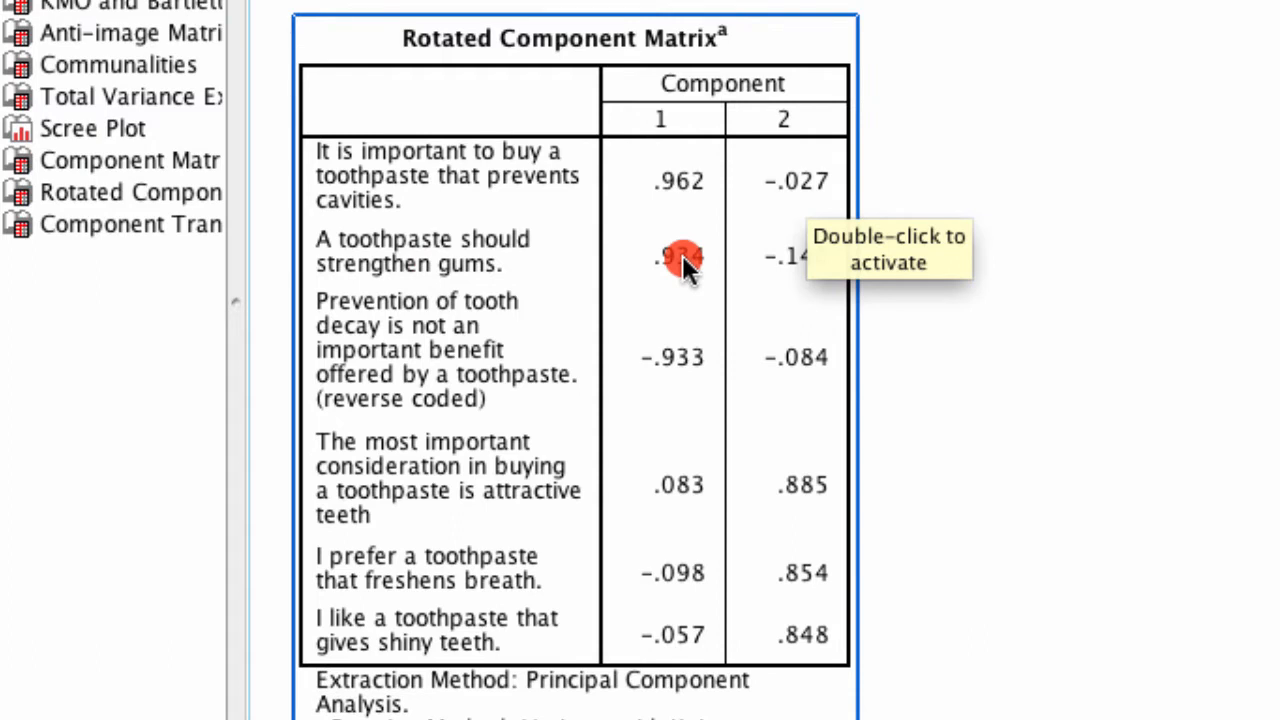
mouse_move(680, 370)
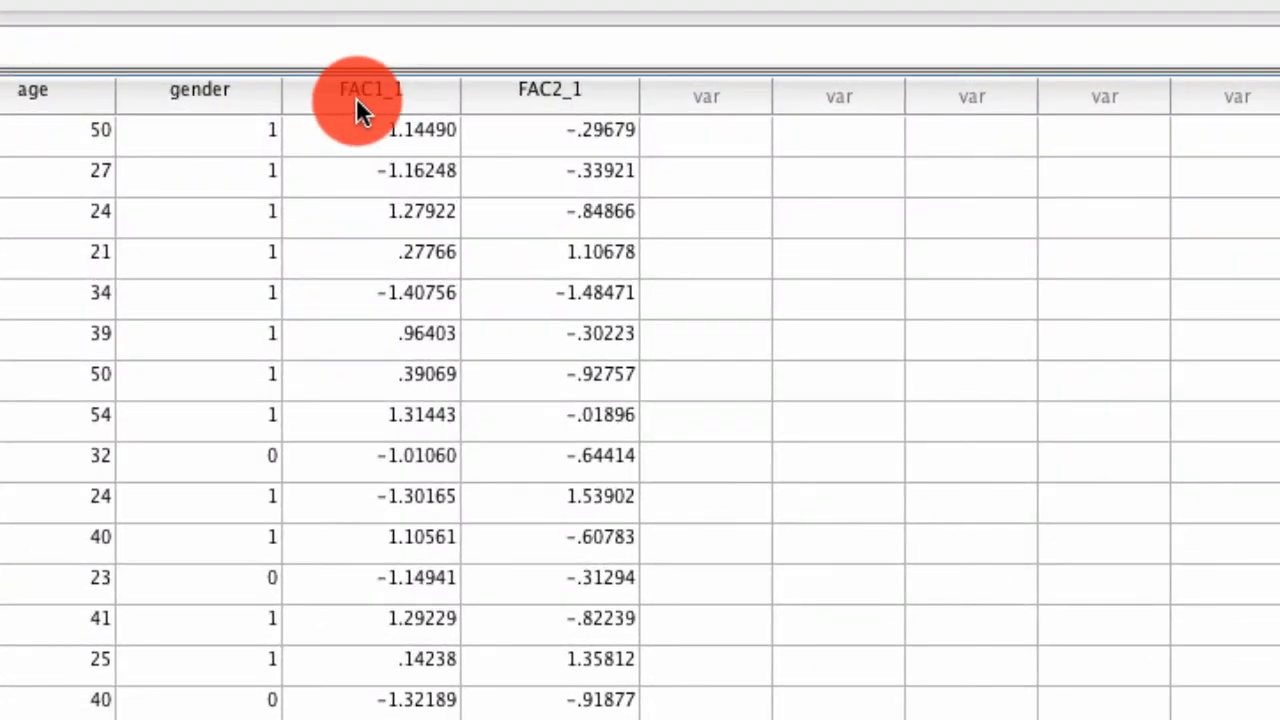
mouse_move(512, 95)
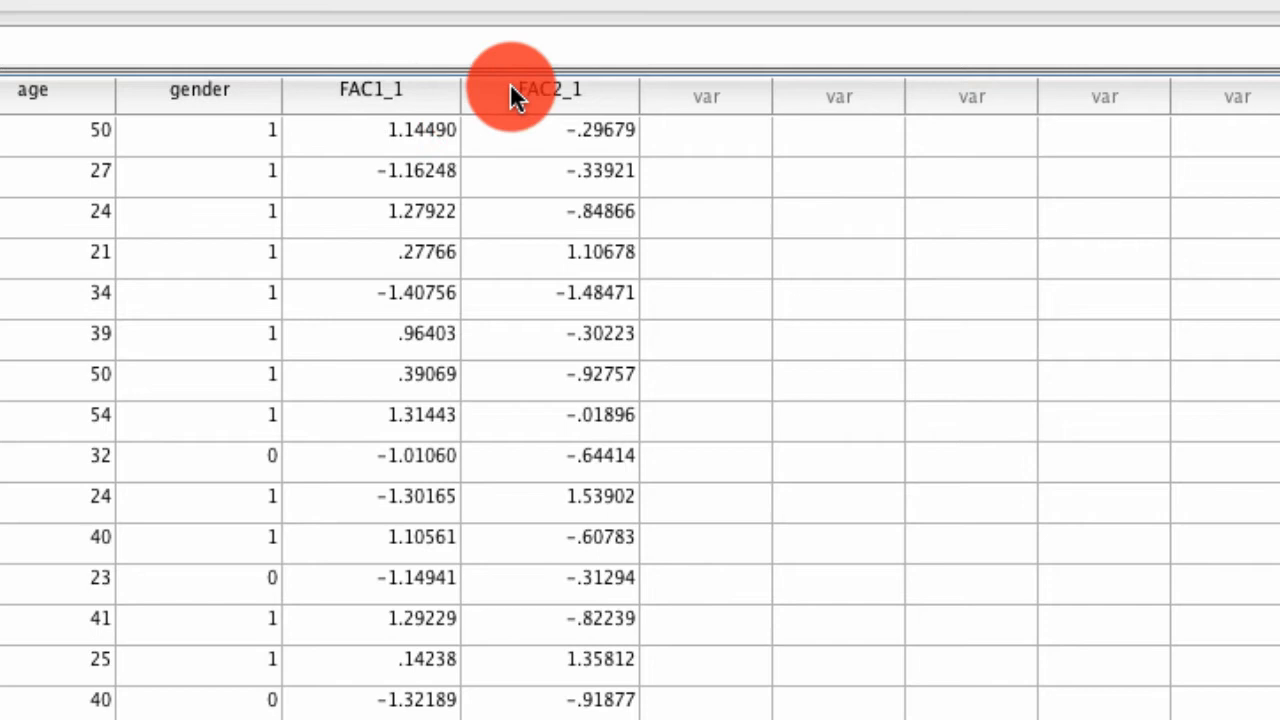
mouse_move(420, 135)
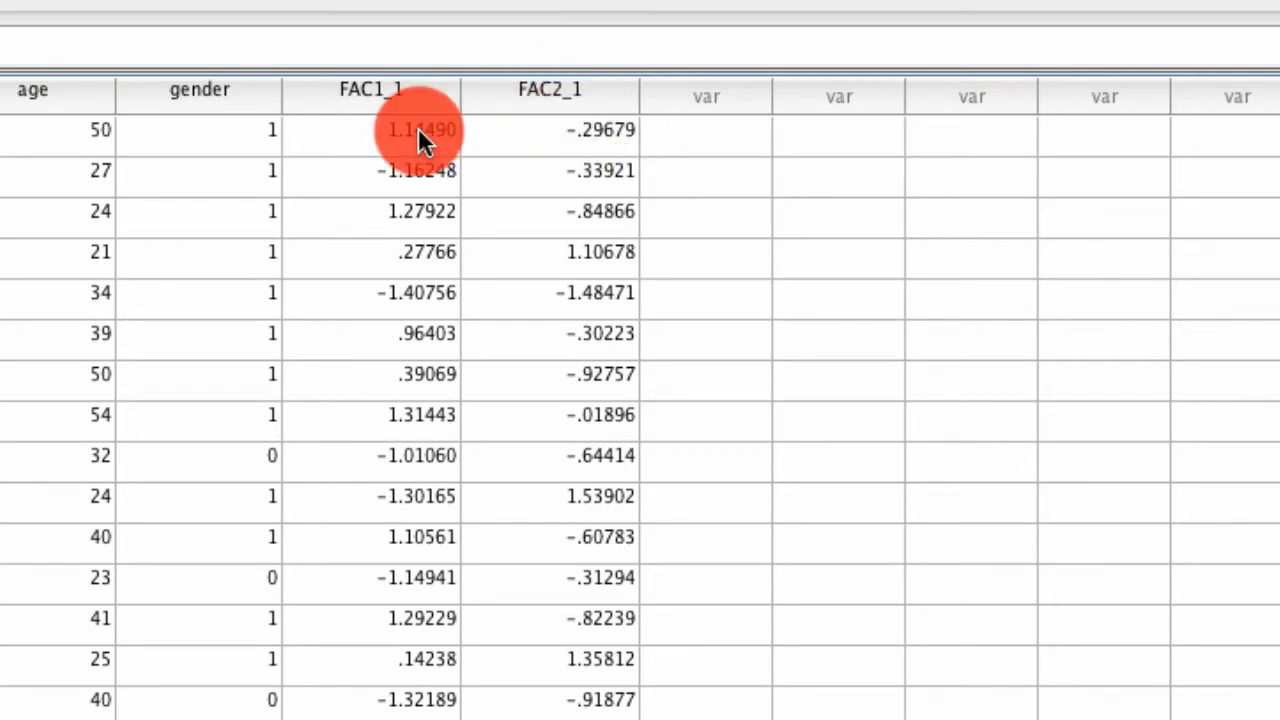
click(420, 130)
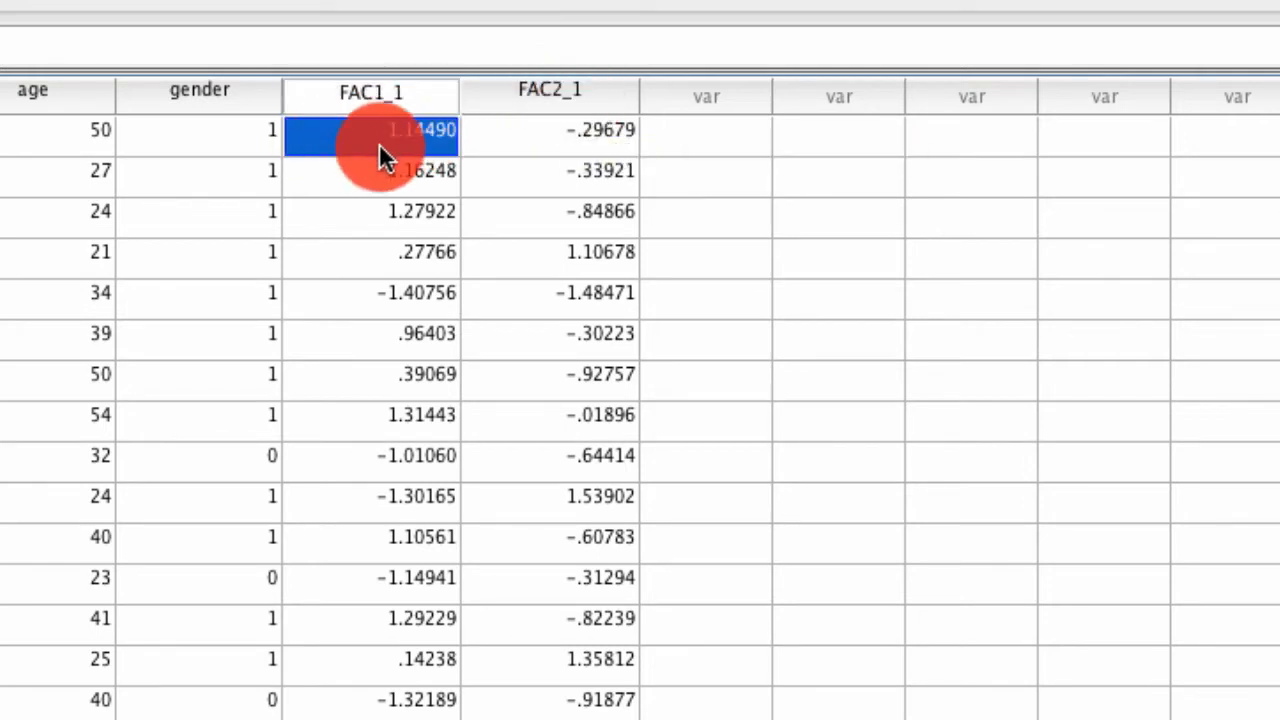
mouse_move(430, 140)
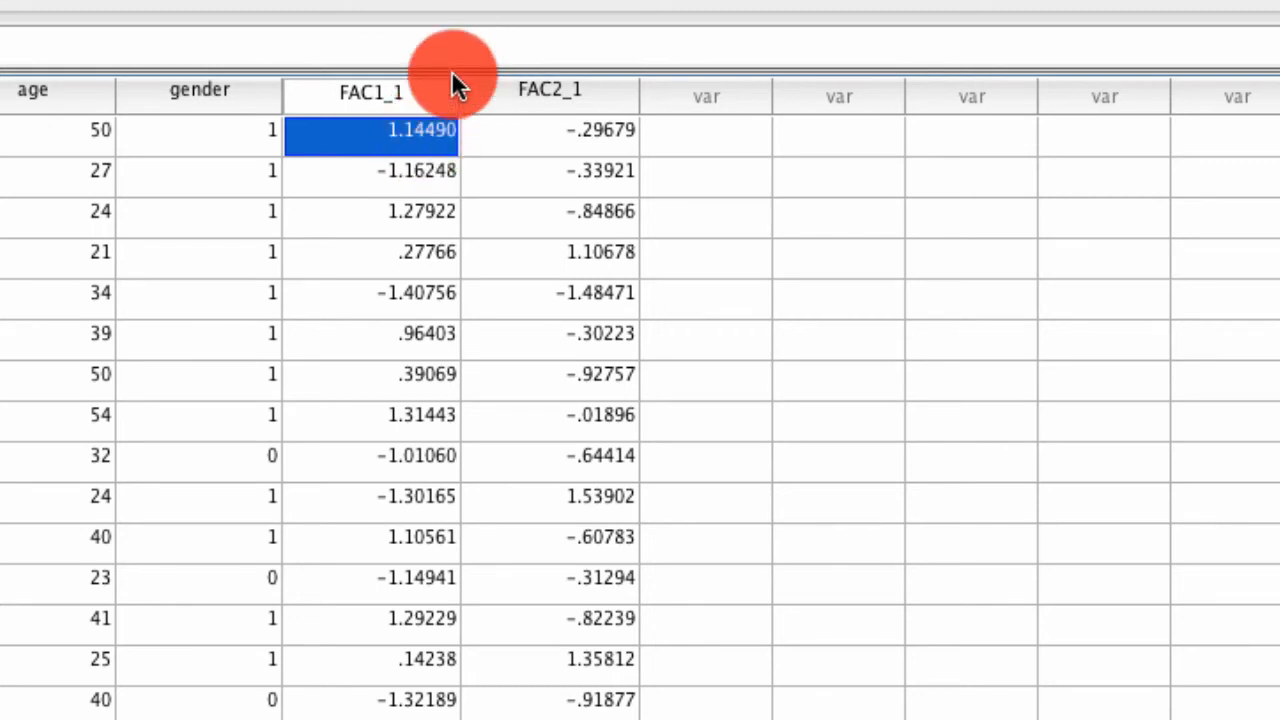
mouse_move(400, 95)
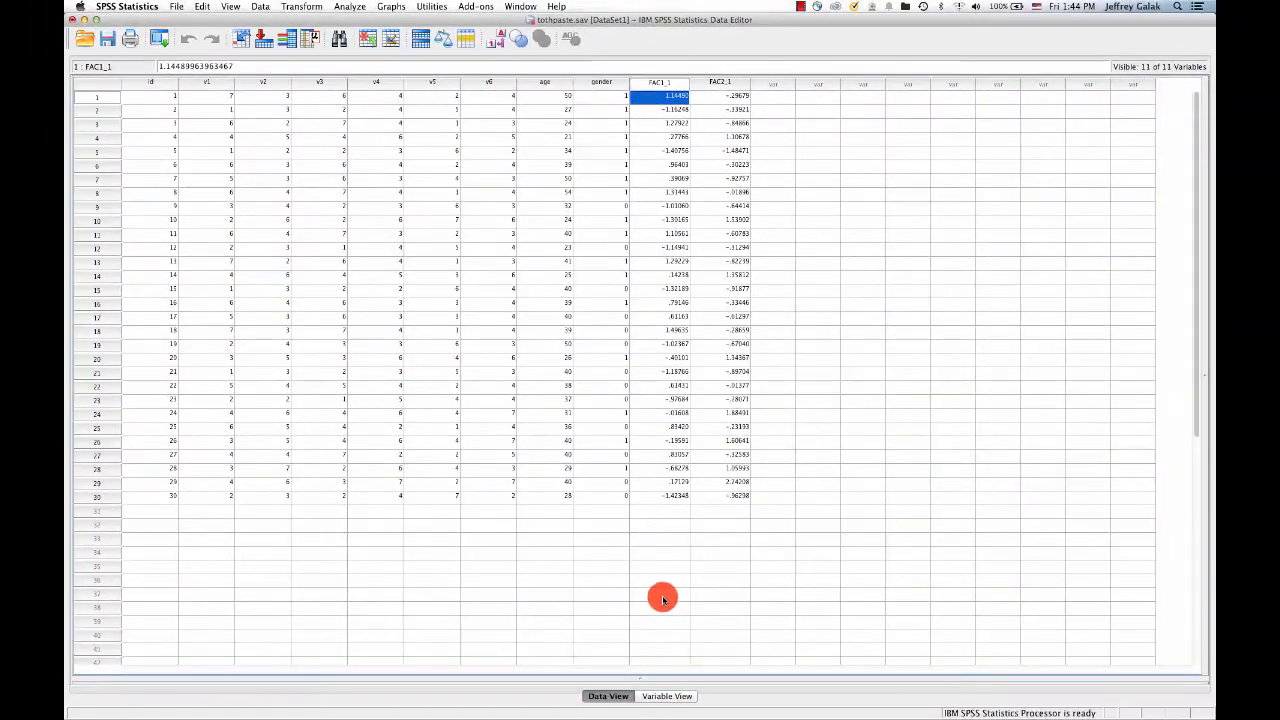
- Rename FAC1_1 to health and FAC2_1 to social, edit labels, and return to the data
click(666, 696)
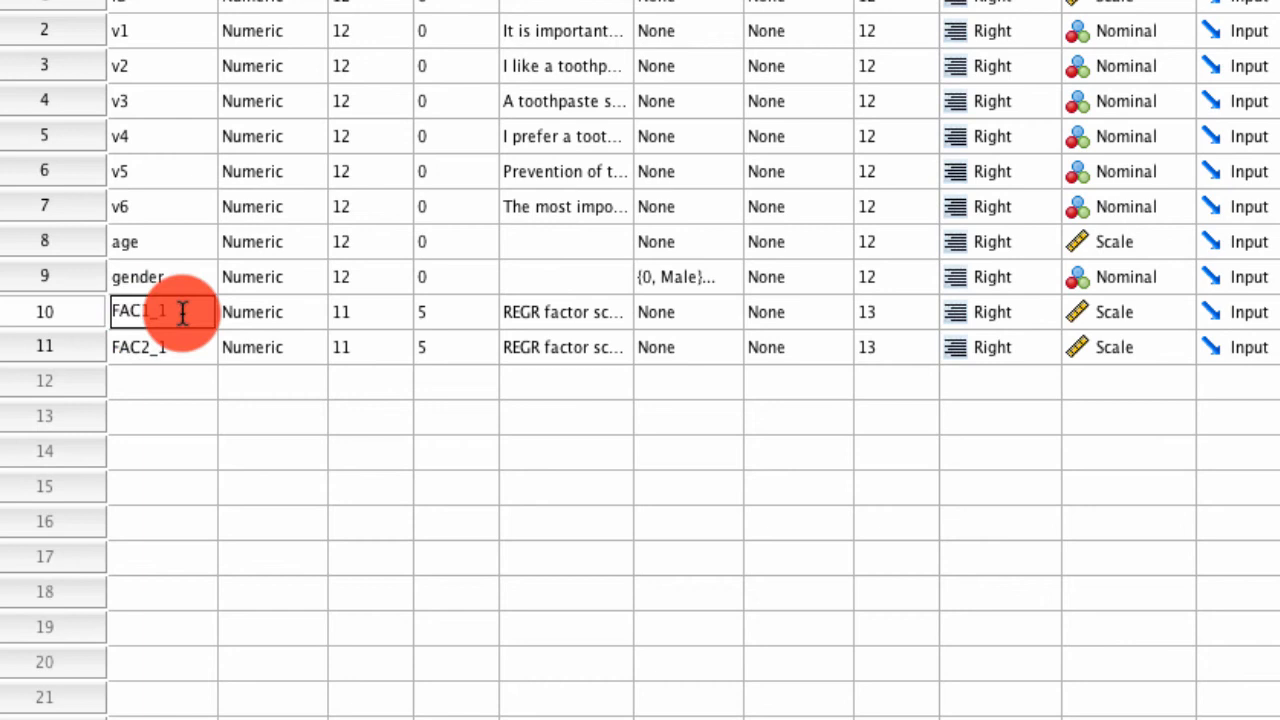
text(health)
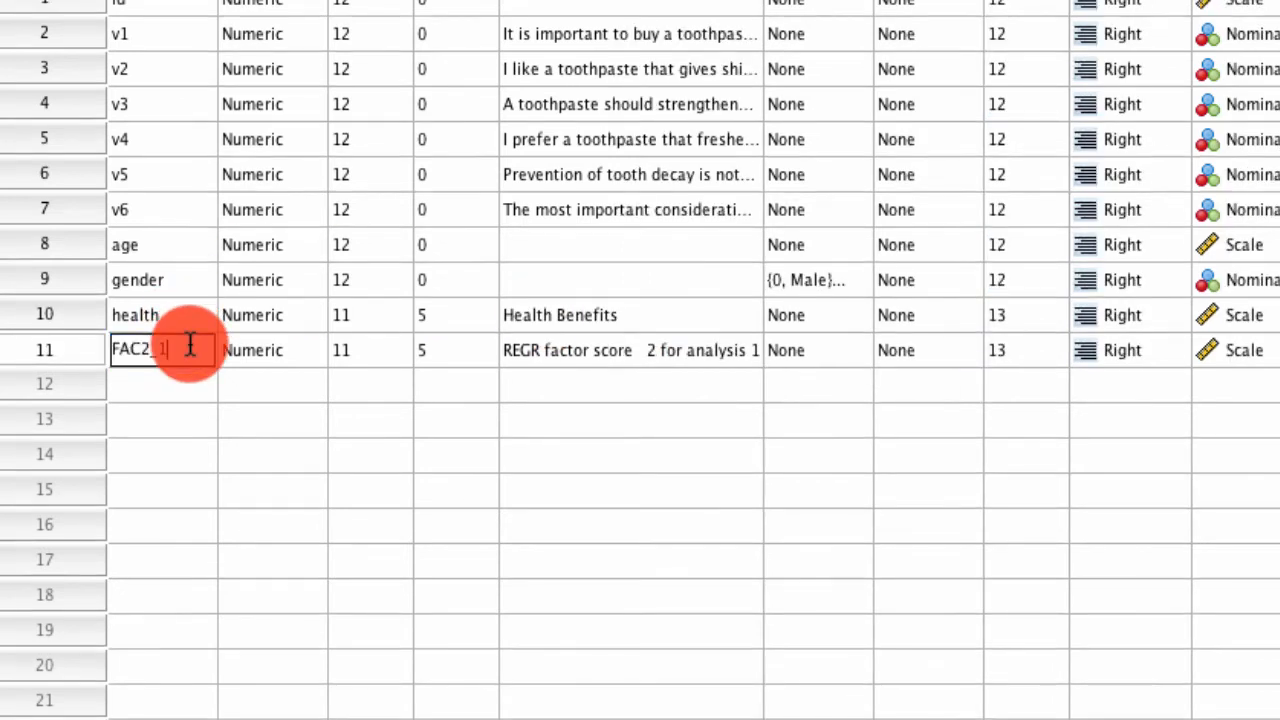
text(social)
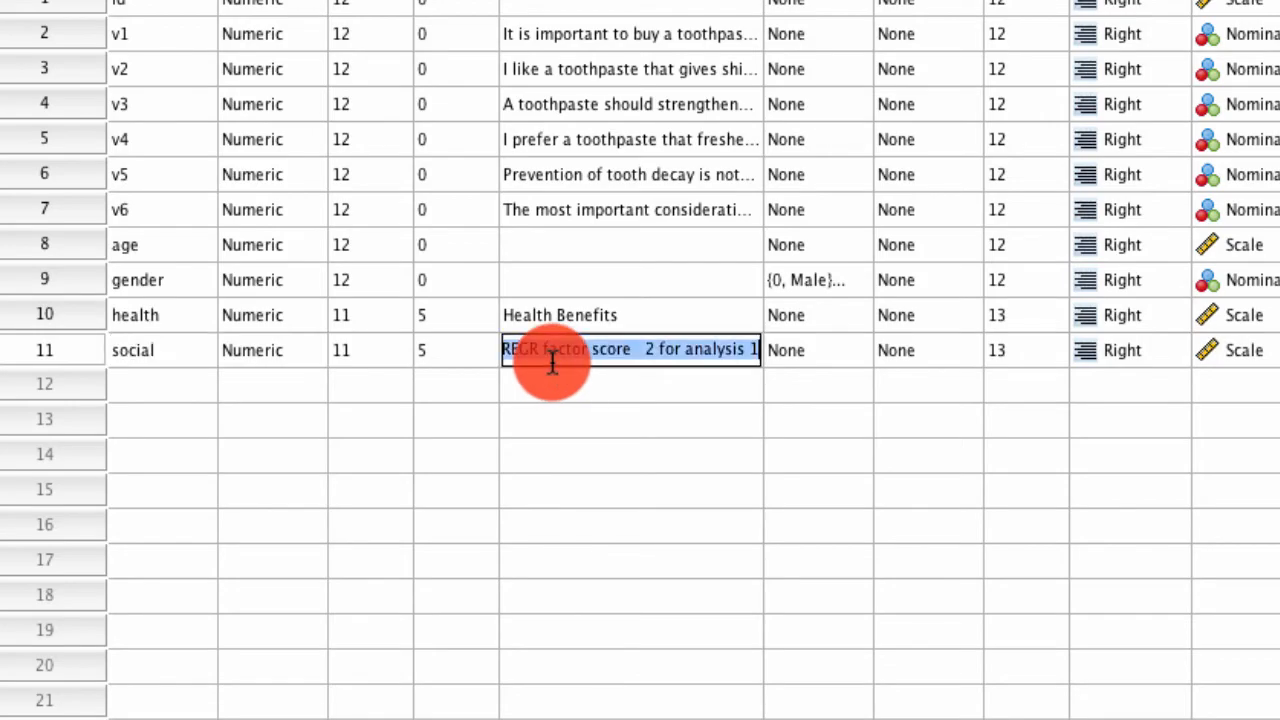
text(Social-e)
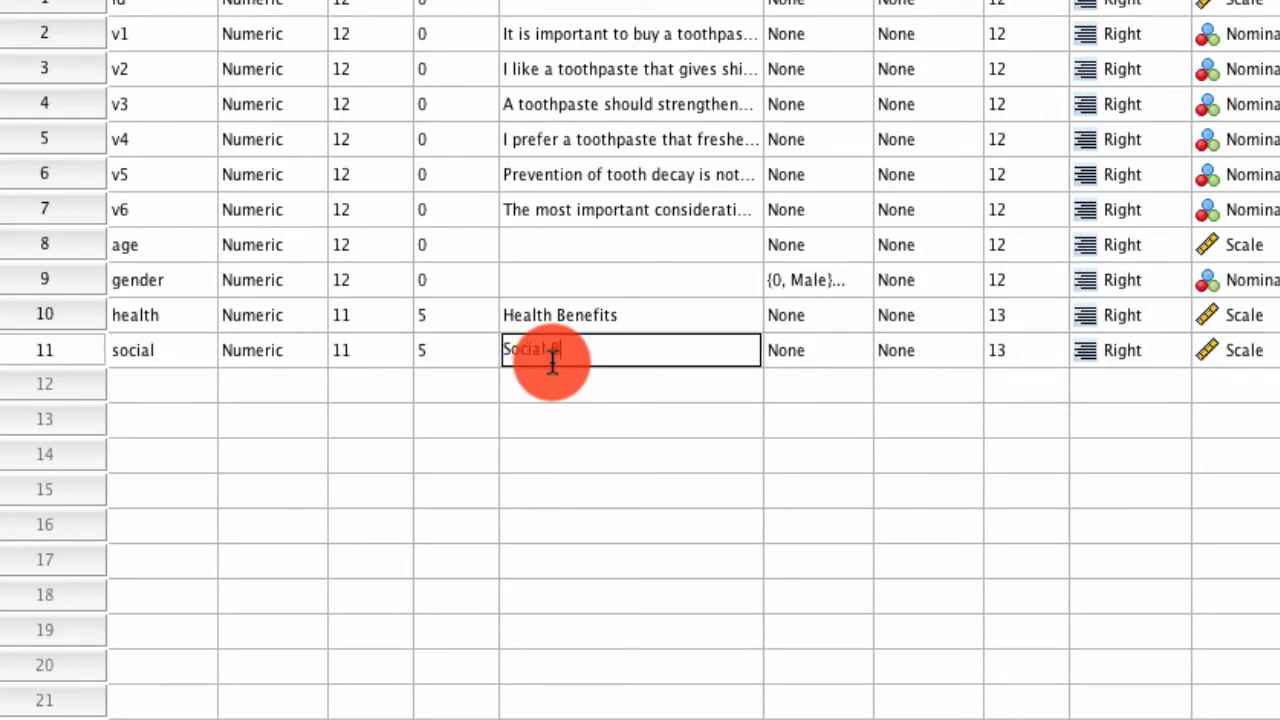
click(607, 695)
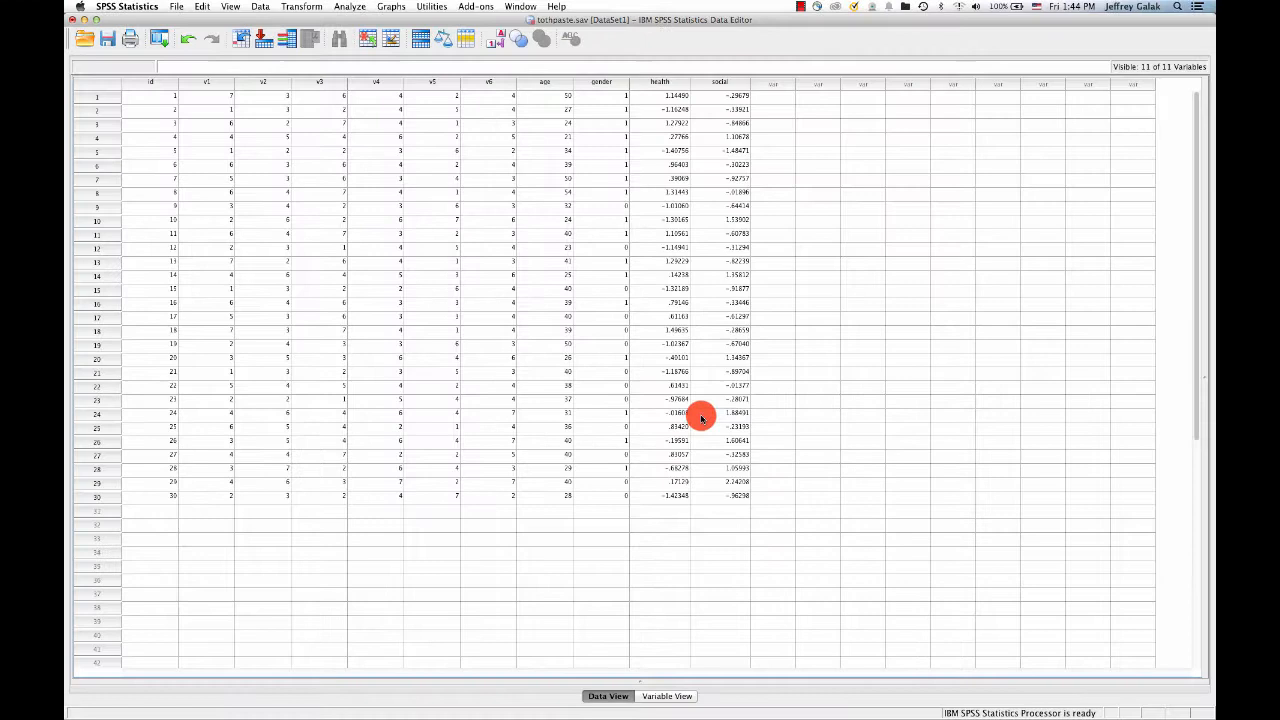
mouse_move(728, 398)
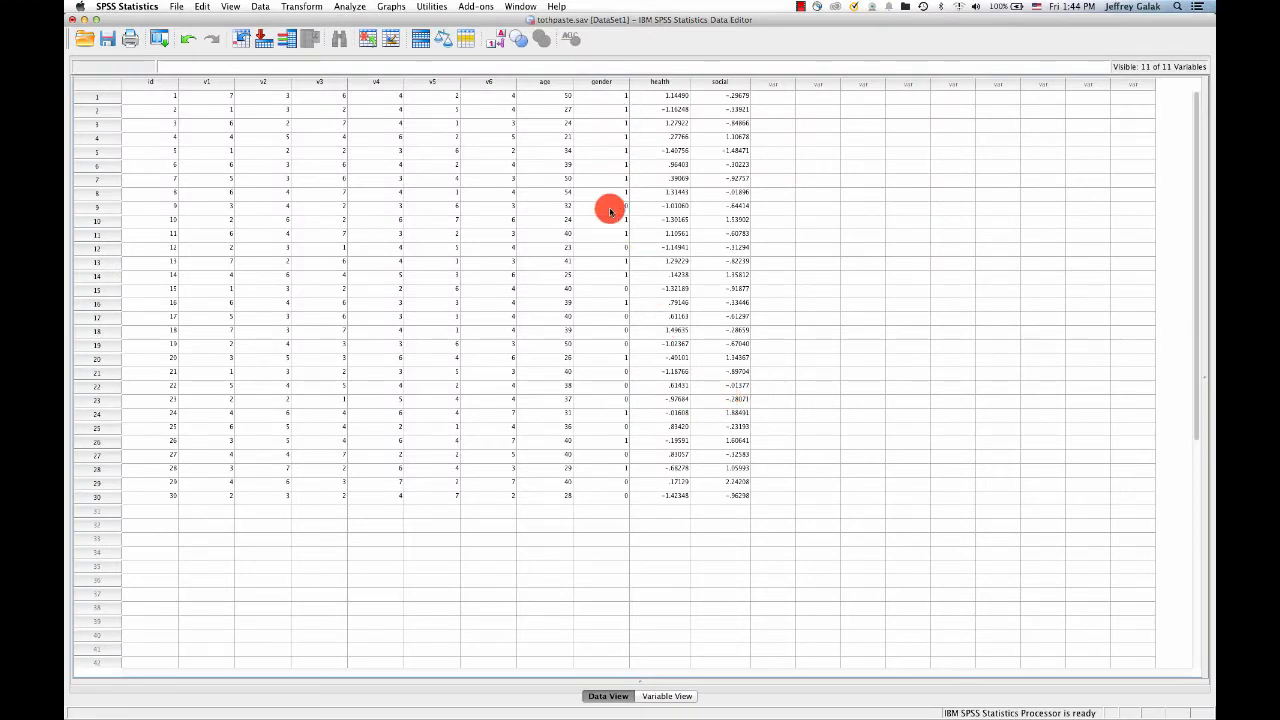
mouse_move(712, 135)
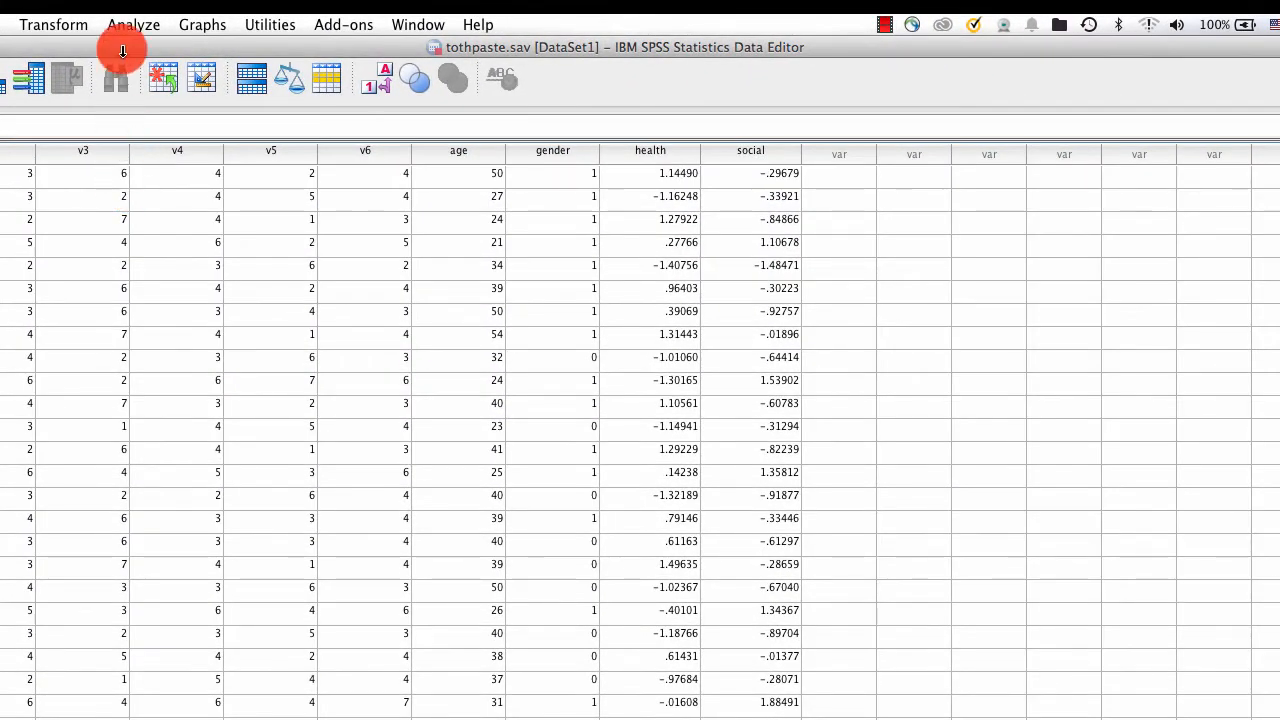
- Start an independent-samples t-test from the Analyze menu
click(133, 24)
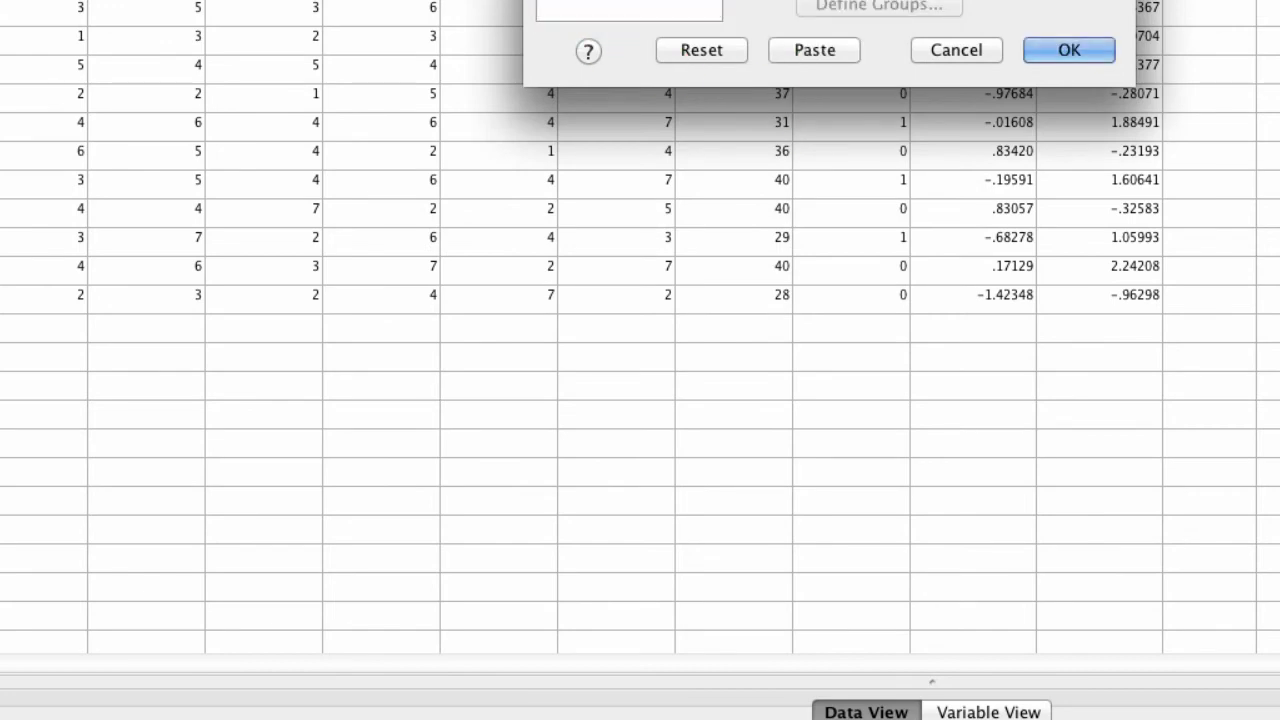
- Run the t-test of health and social scores grouped by gender
click(1068, 50)
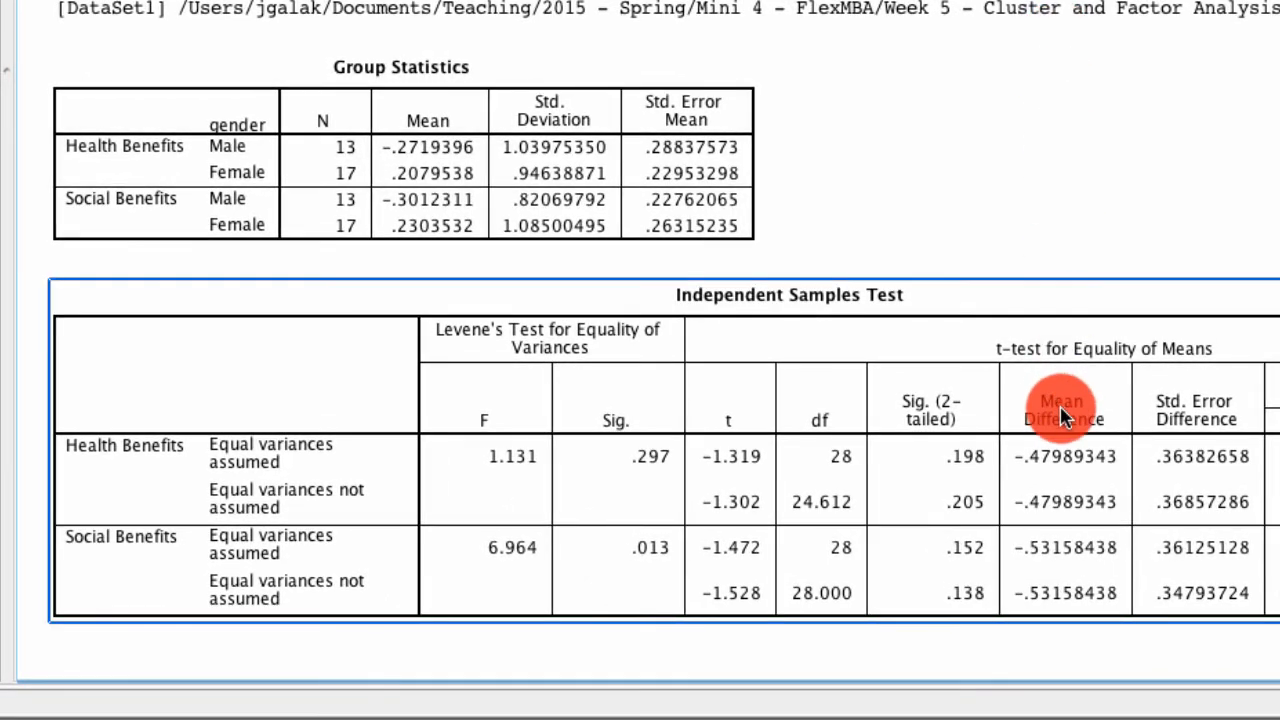
mouse_move(970, 500)
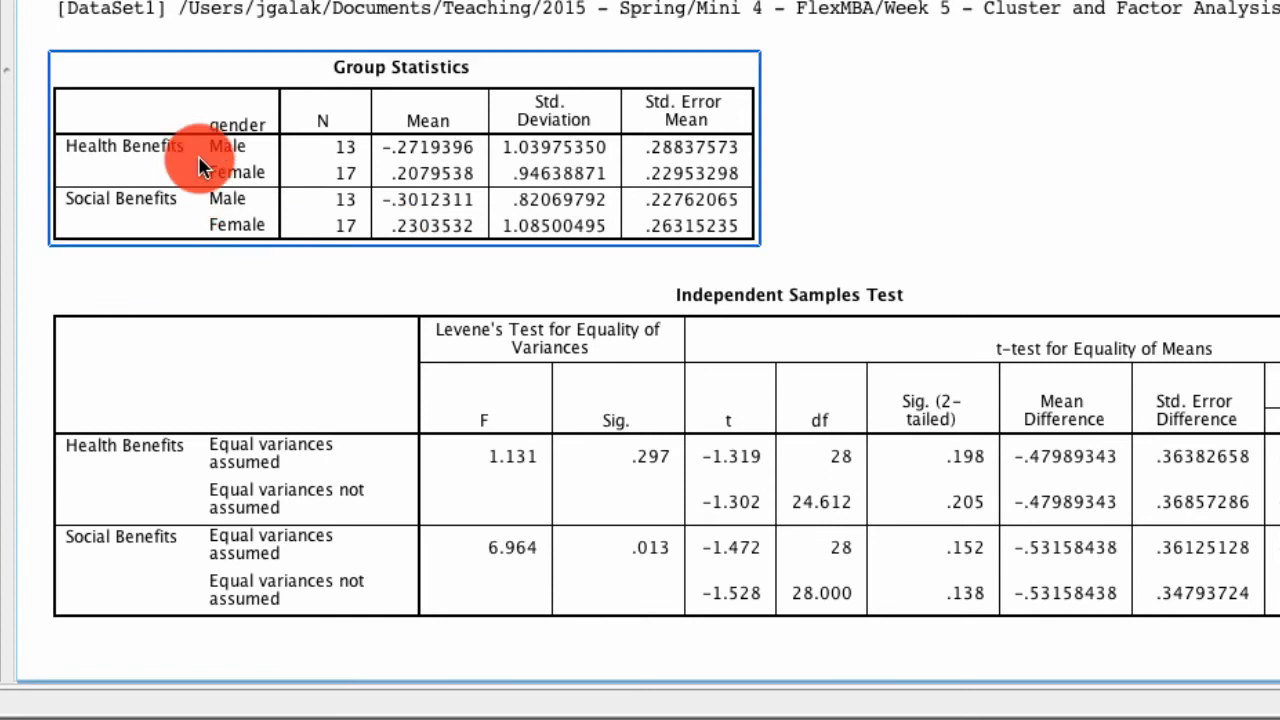
mouse_move(220, 165)
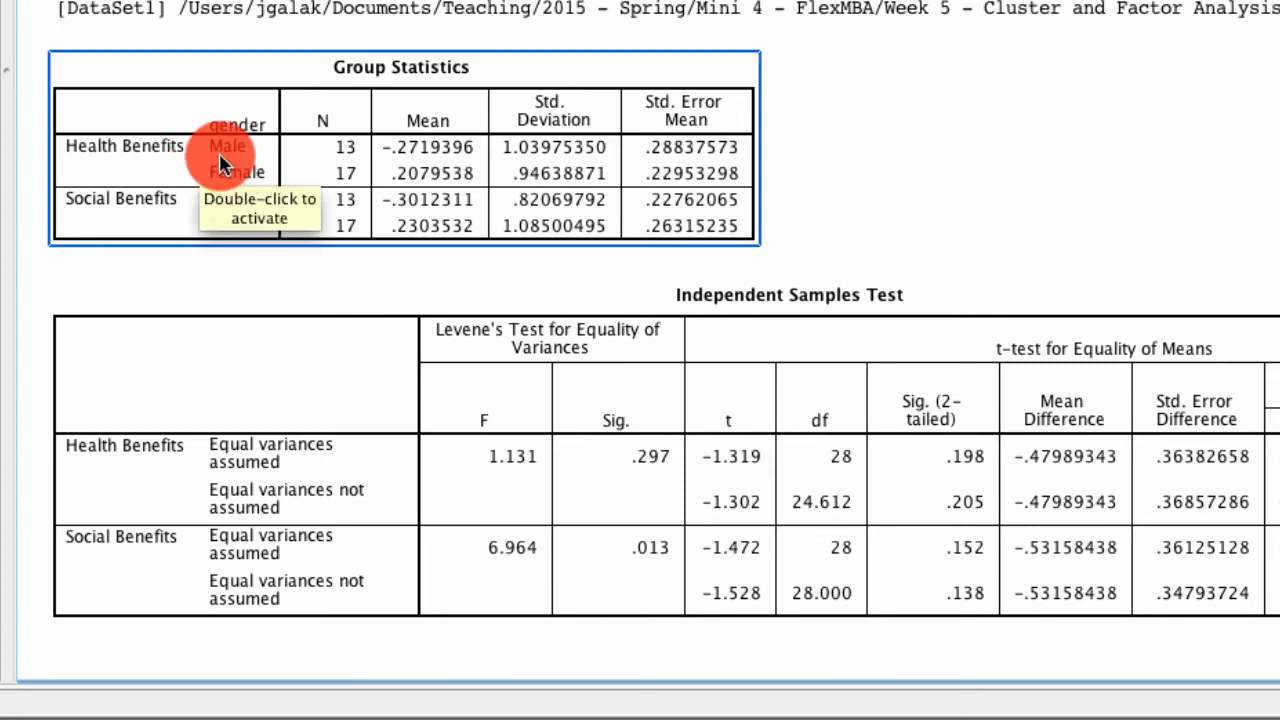